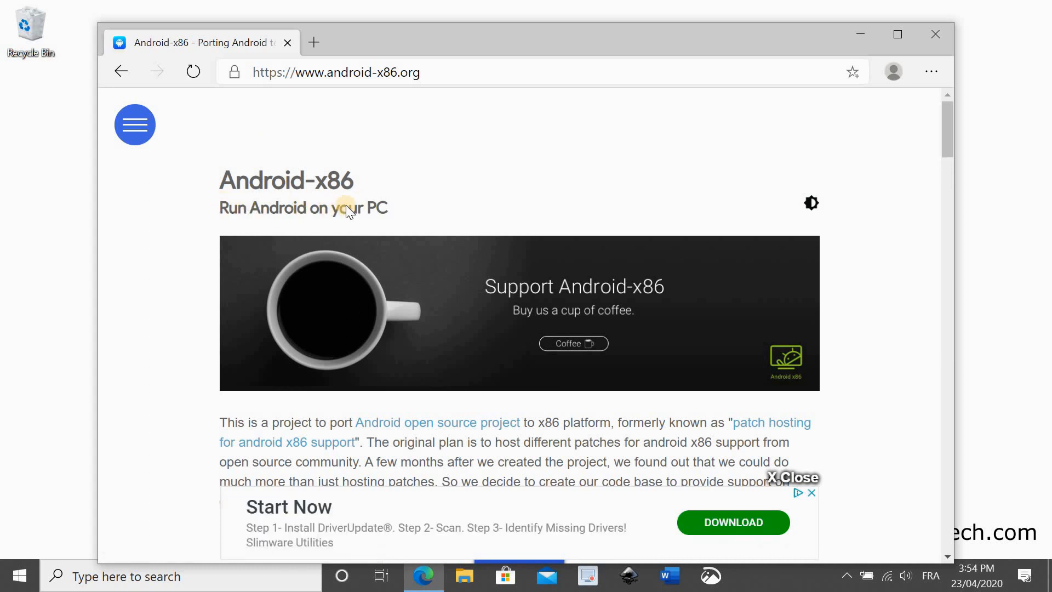
# From the android-x86.org home page, reach the download page listing the OSDN and FossHub mirrors.
pyautogui.scroll(-3)
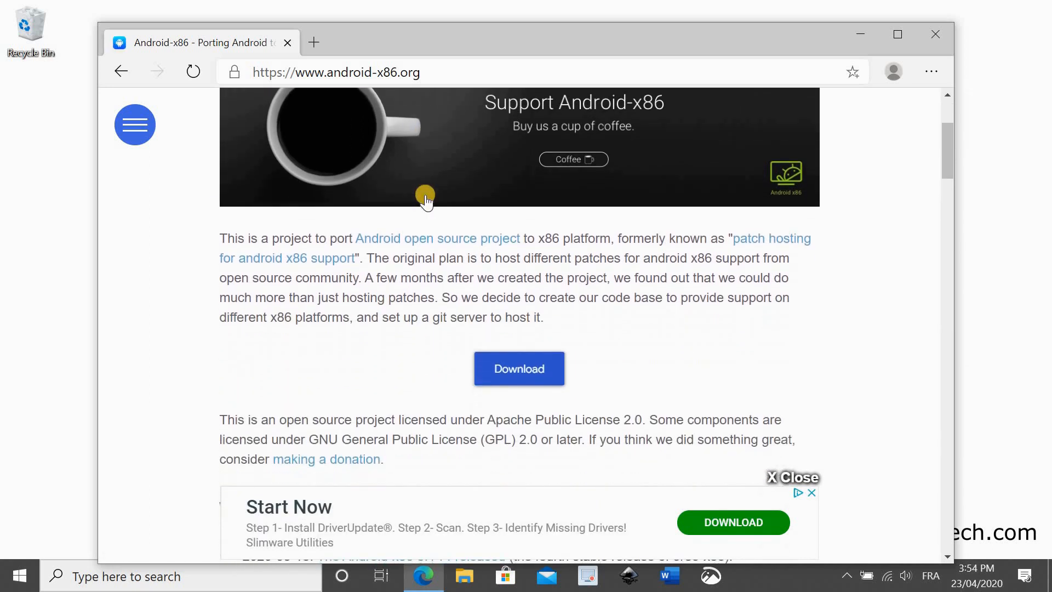
pyautogui.scroll(-3)
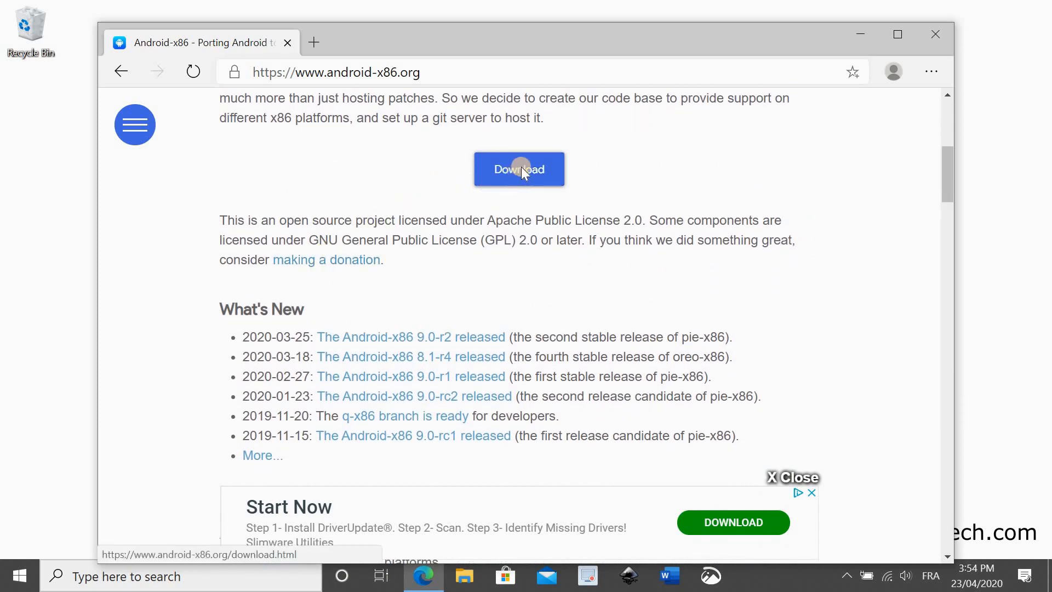
pyautogui.click(518, 169)
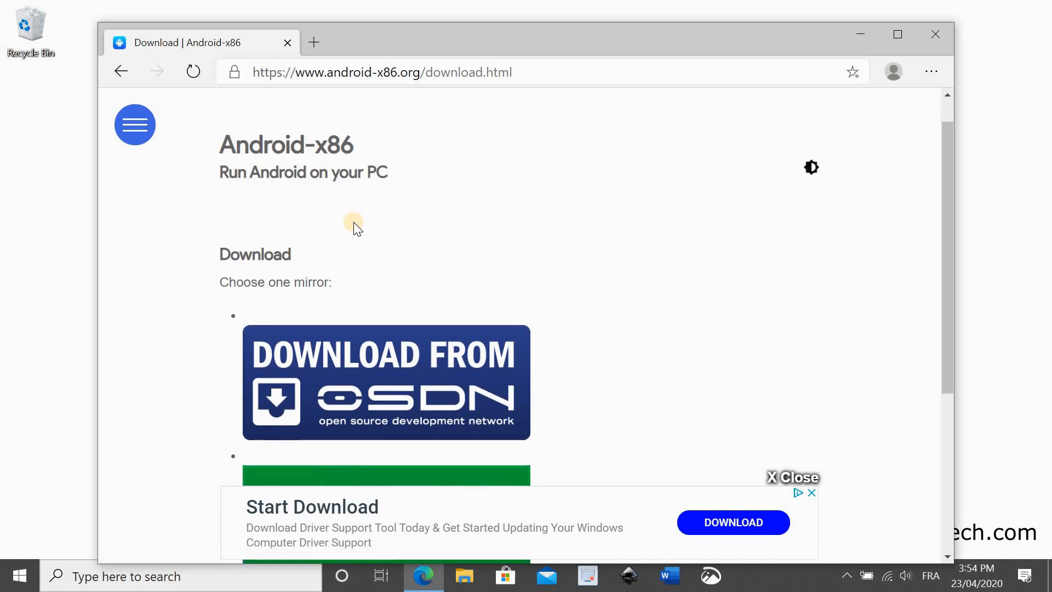
pyautogui.scroll(-3)
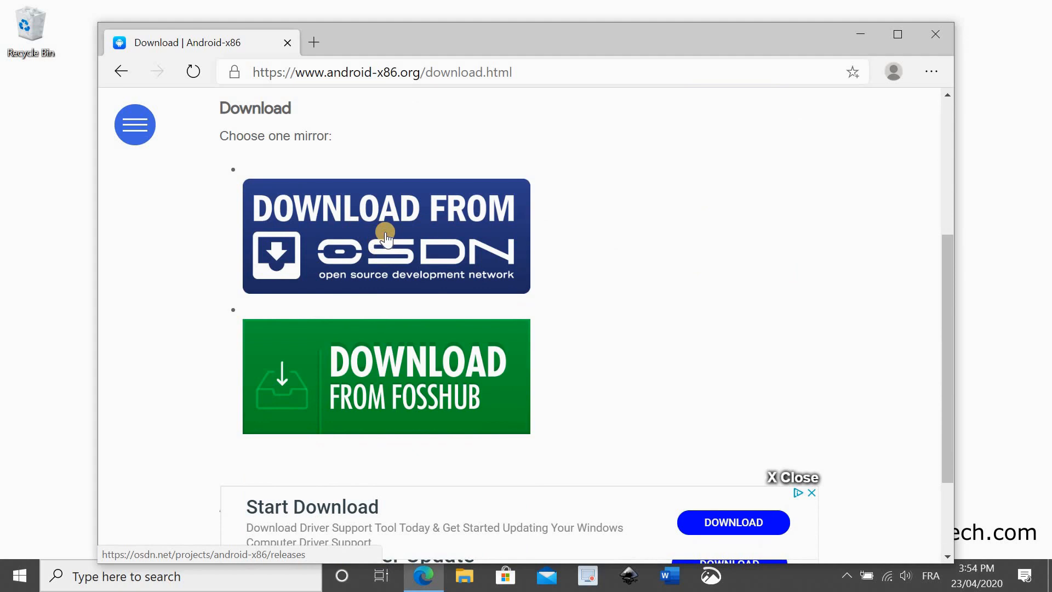
# Choose the OSDN mirror and start downloading the android-x86-9.0-r2.iso image.
pyautogui.click(386, 237)
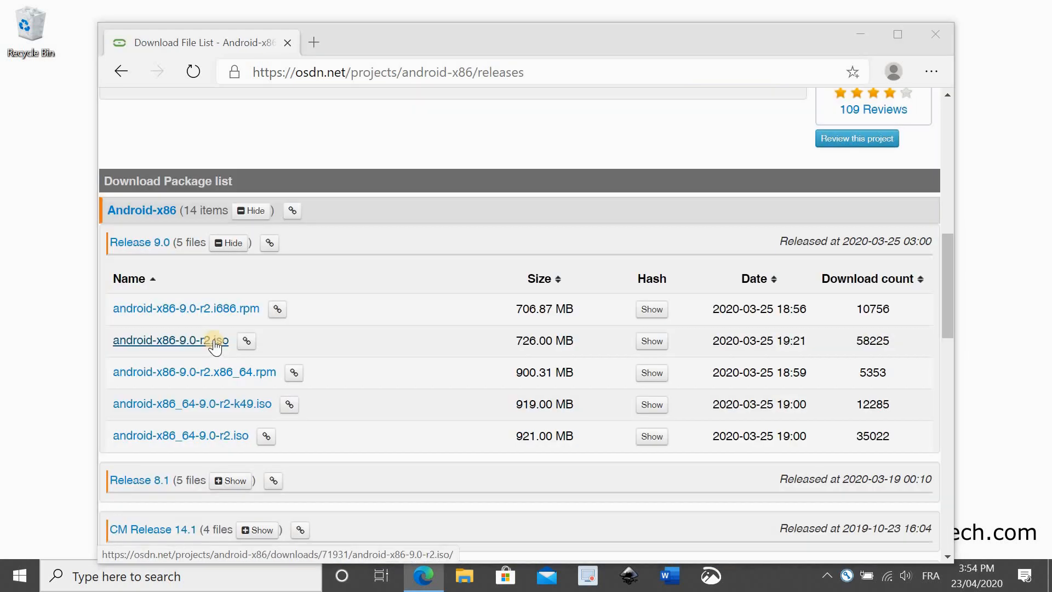
pyautogui.click(170, 339)
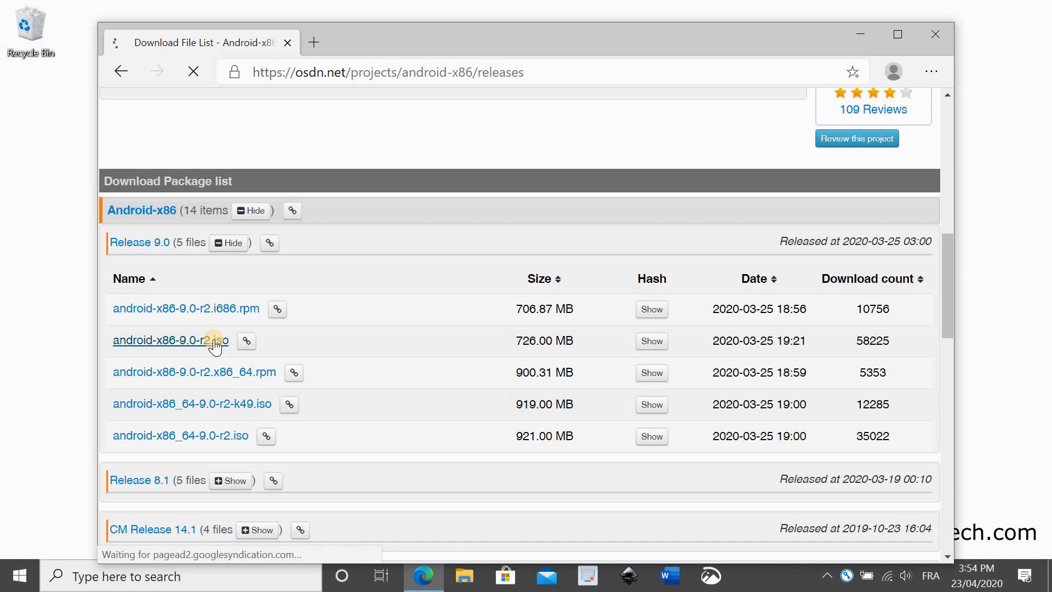
pyautogui.click(170, 339)
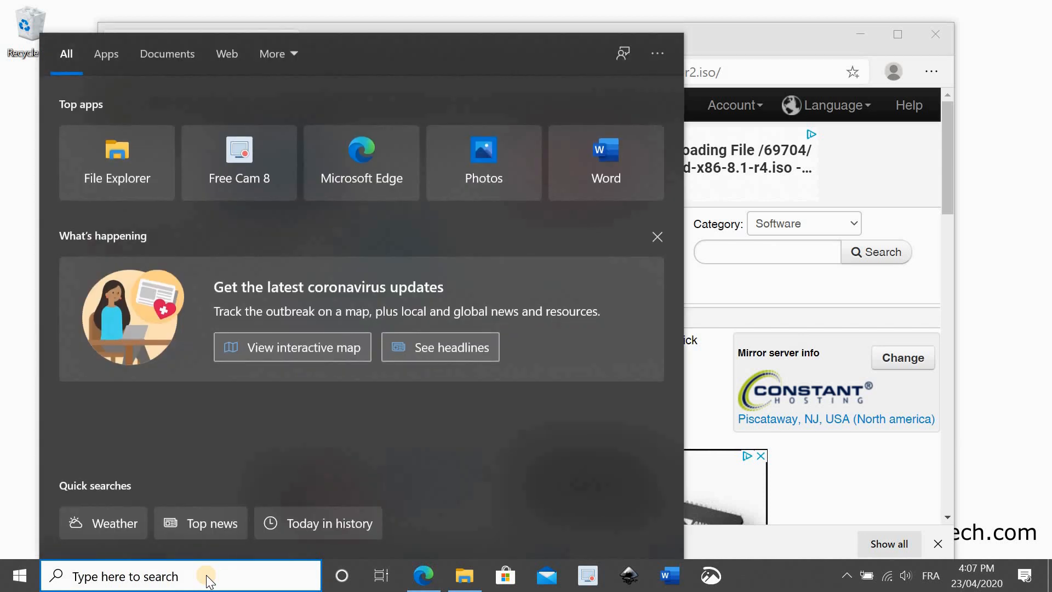
# Search for 'hyperv' in Windows Start and launch Hyper-V Manager.
pyautogui.write('hyperv')
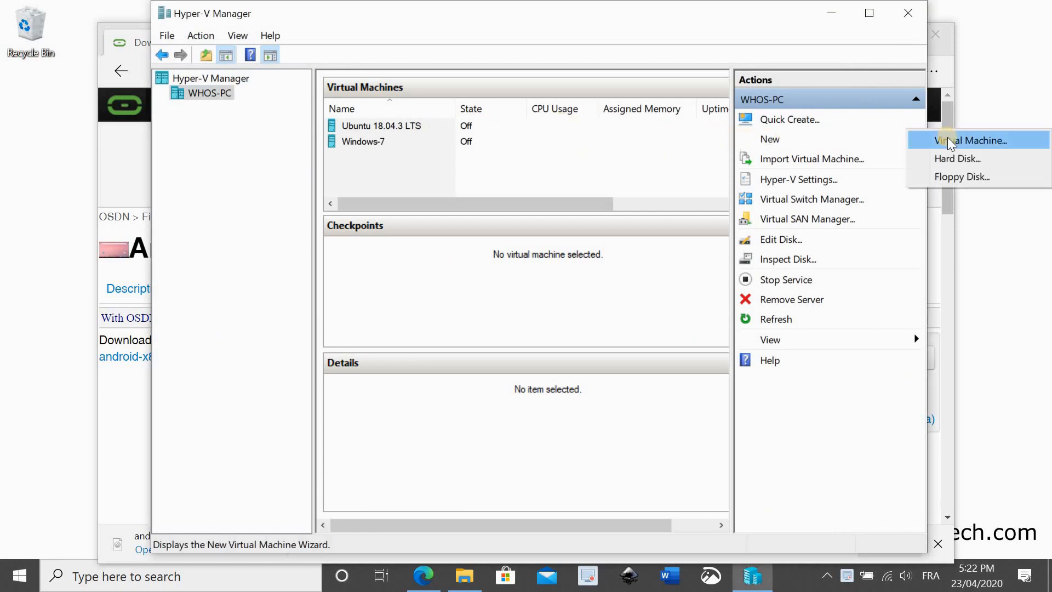
# Start the New Virtual Machine Wizard and name the machine Androidx86.
pyautogui.click(964, 139)
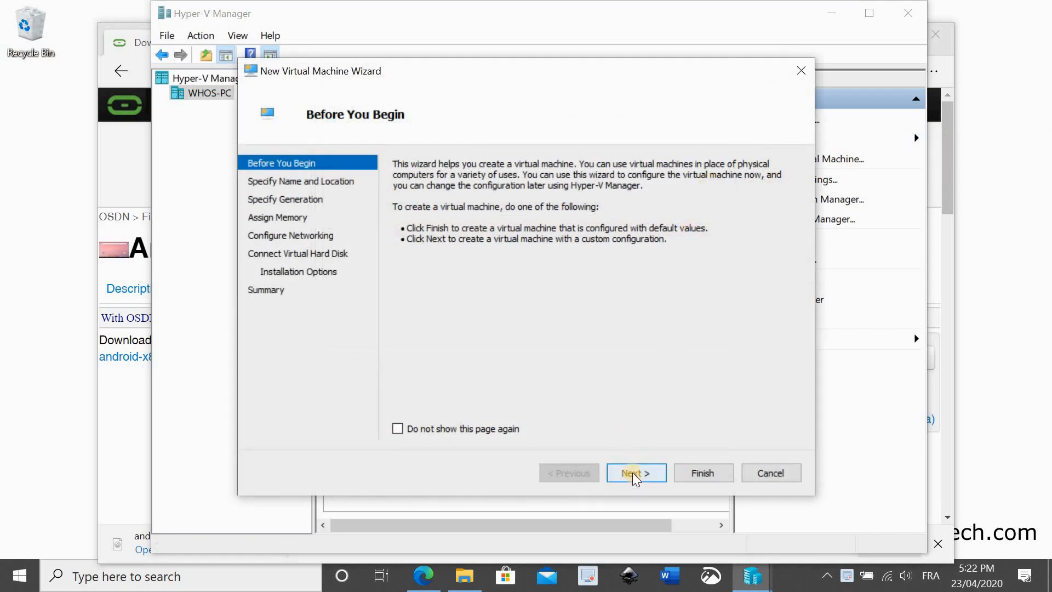
pyautogui.click(634, 474)
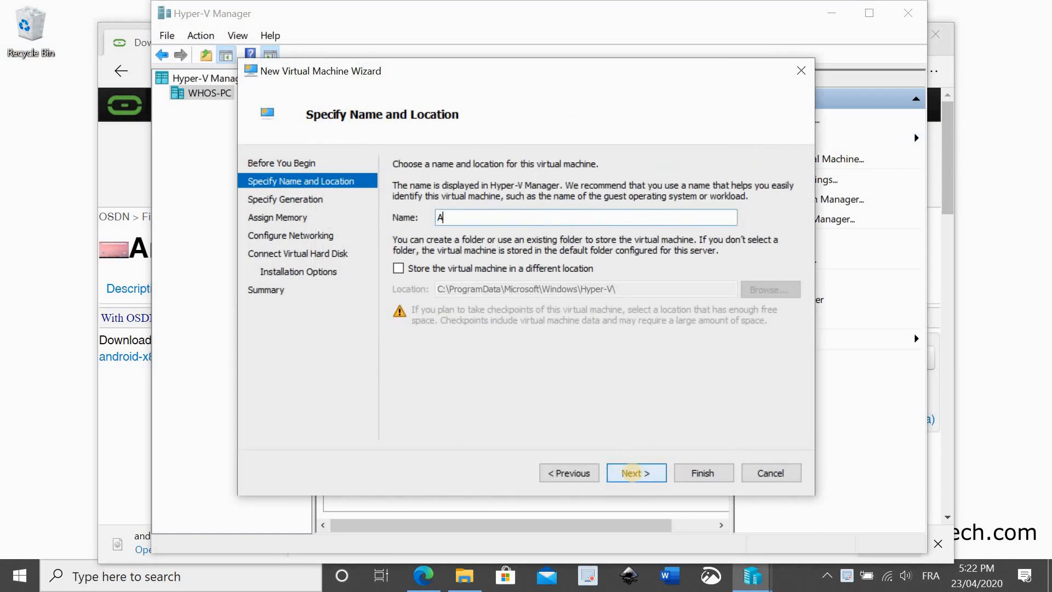
pyautogui.write('ndroid')
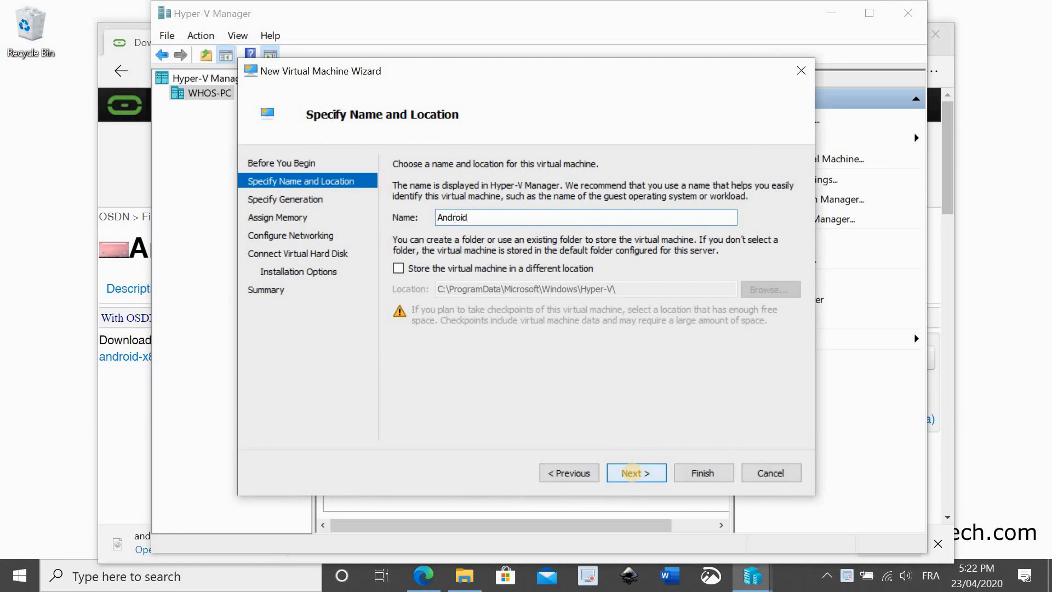
pyautogui.write('x86')
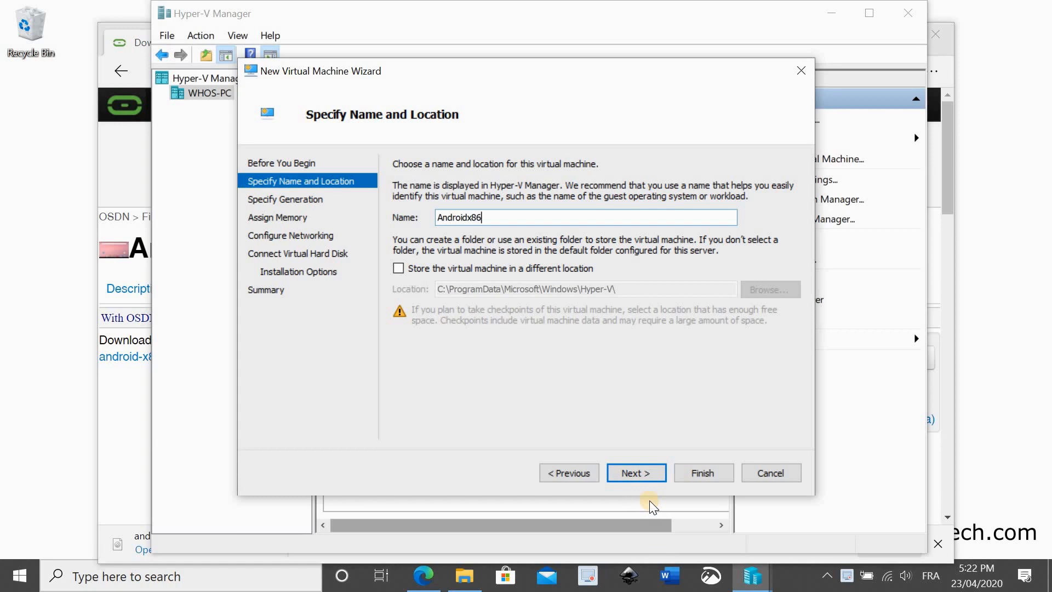
pyautogui.click(634, 473)
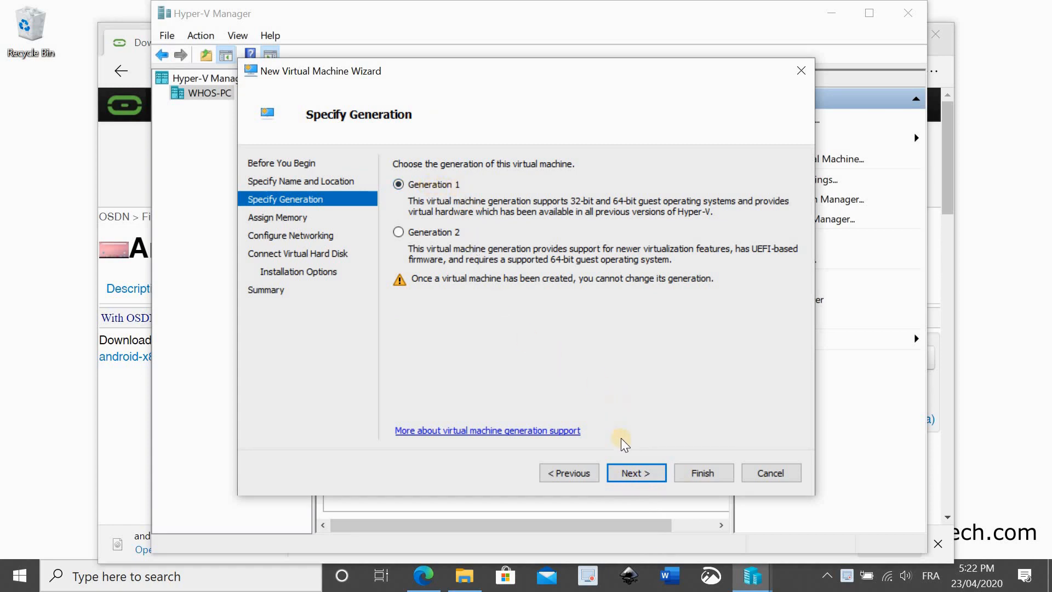
# Keep Generation 1 and assign 2048 MB of memory with dynamic memory turned off.
pyautogui.click(634, 473)
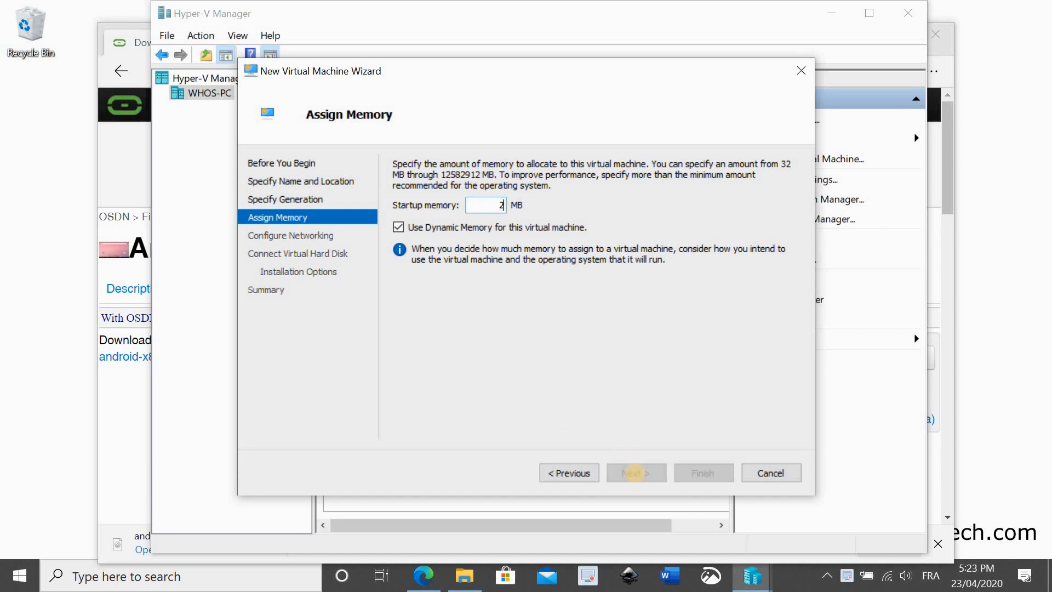
pyautogui.write('048')
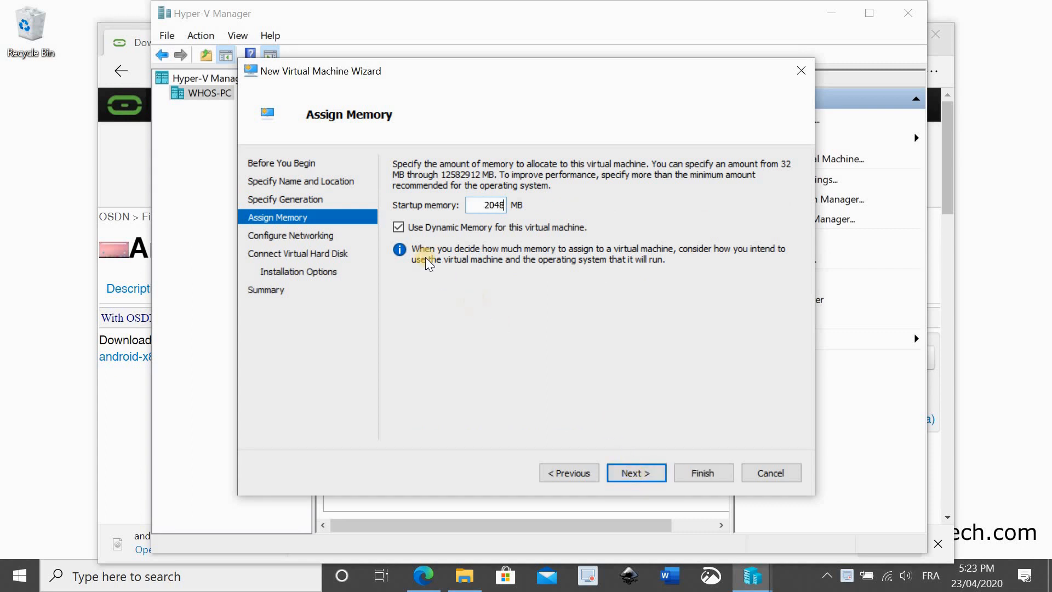
pyautogui.click(398, 226)
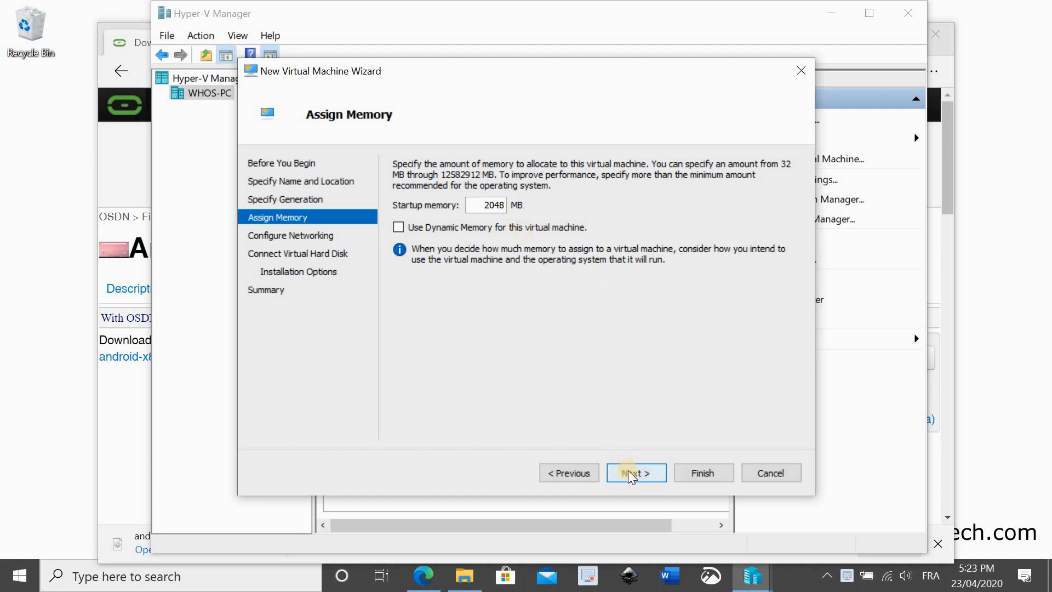
pyautogui.click(634, 472)
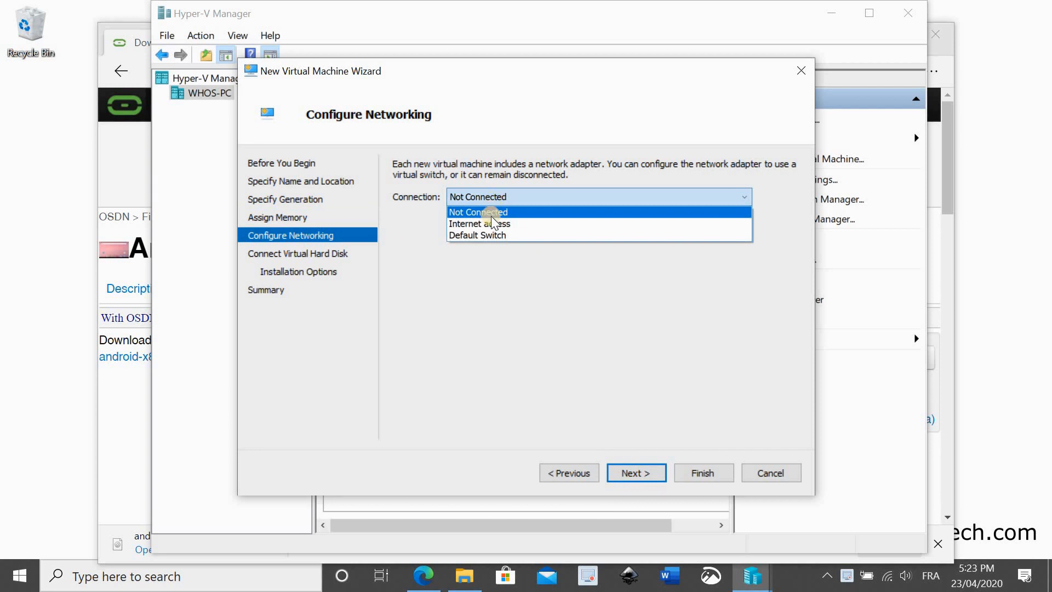
pyautogui.moveTo(493, 224)
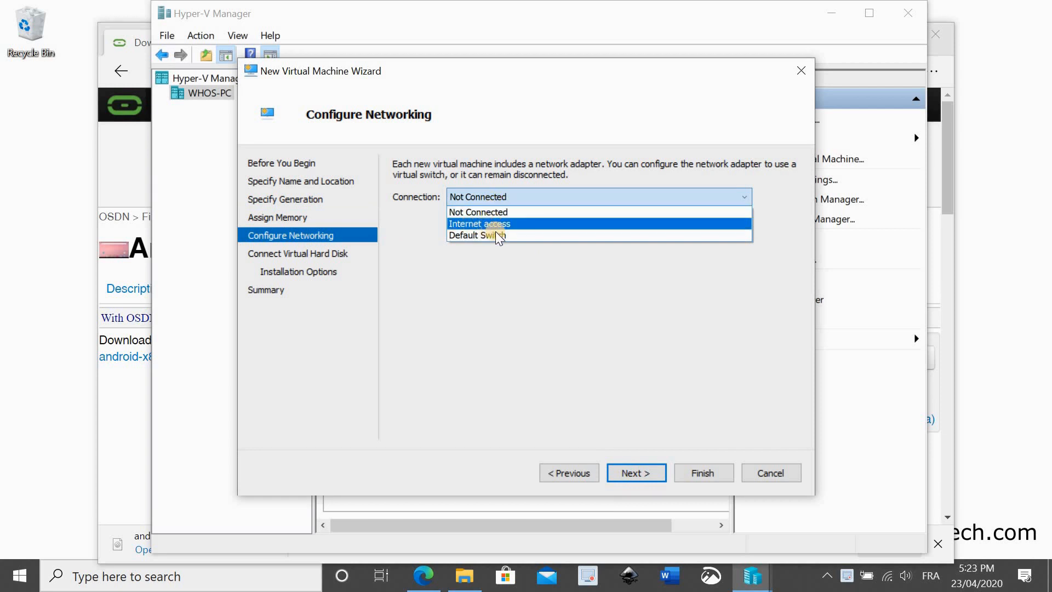
# Connect the machine to the Internet access network and continue to the disk step.
pyautogui.click(479, 224)
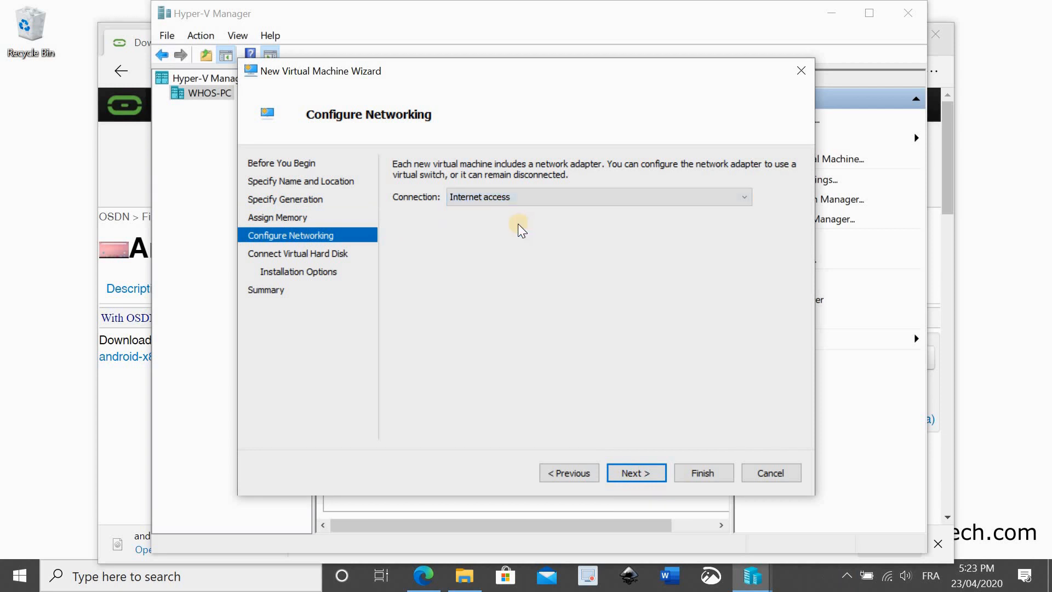
pyautogui.moveTo(517, 232)
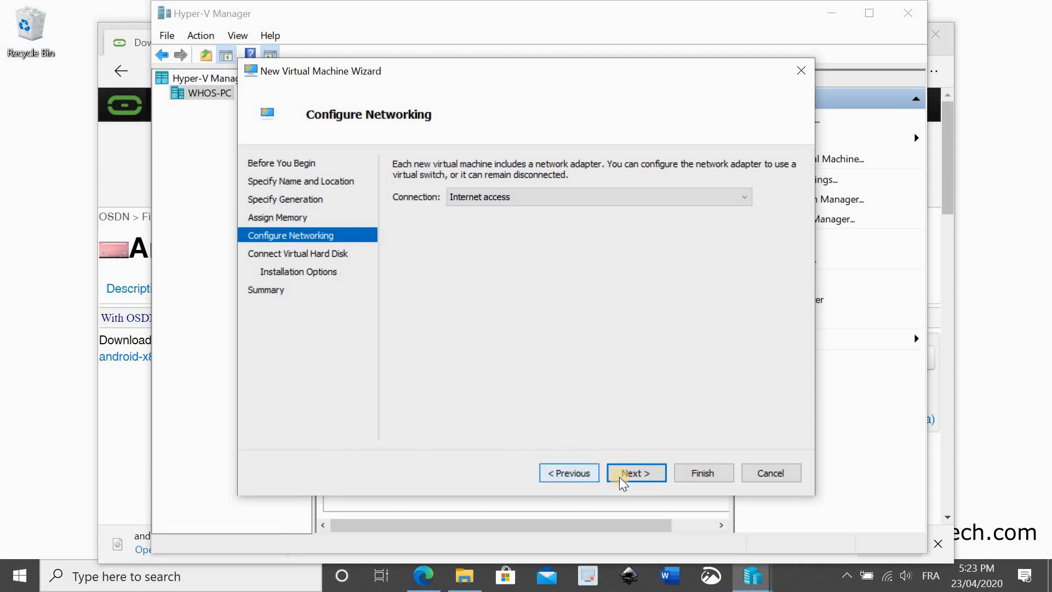
pyautogui.click(634, 473)
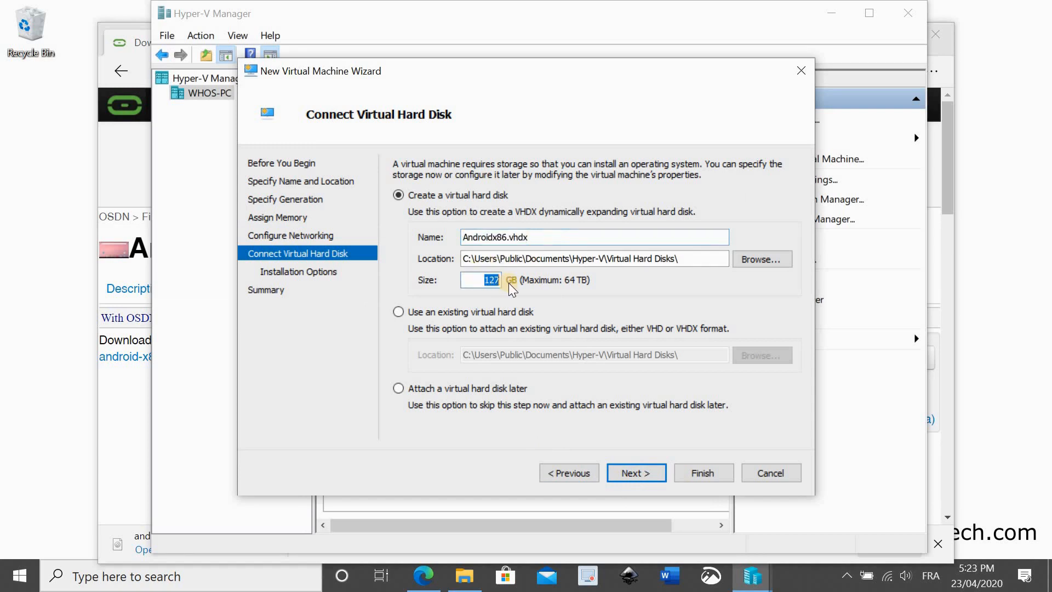
# Give the machine a 20 GB virtual disk, defer OS installation, and finish creating Androidx86.
pyautogui.write('20')
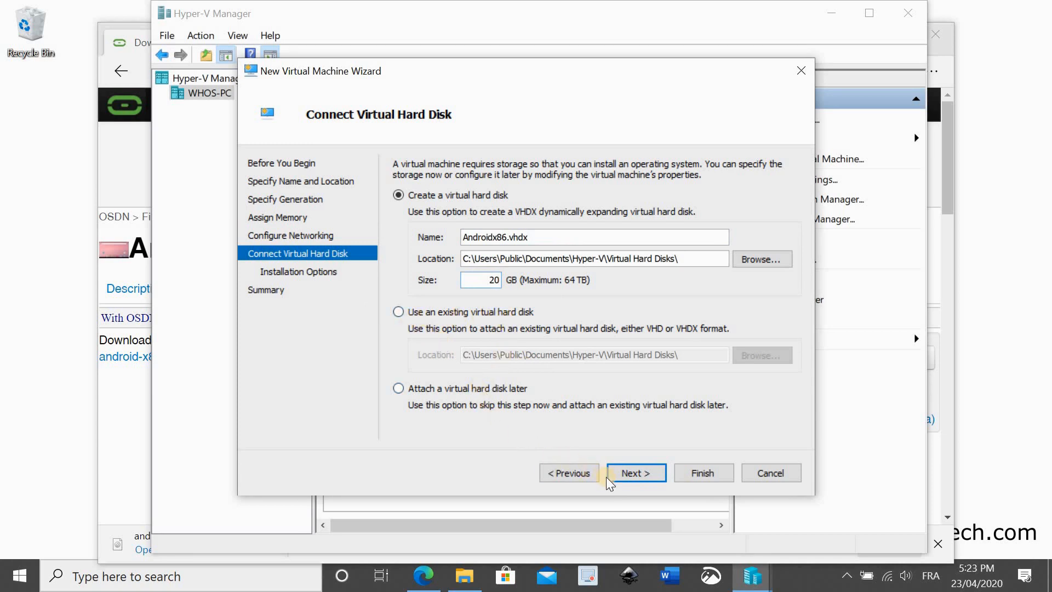
pyautogui.click(634, 472)
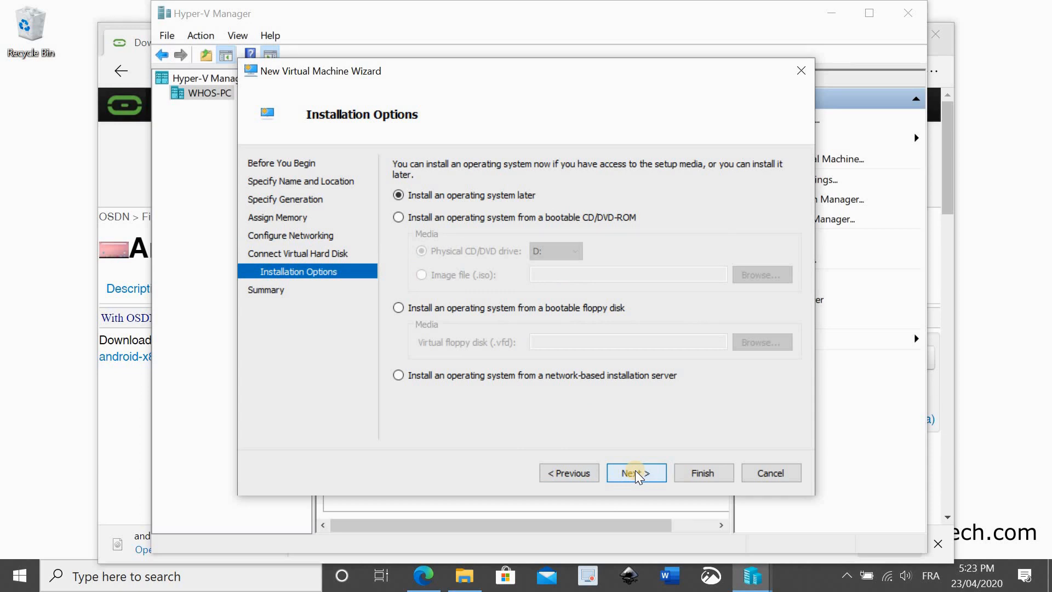
pyautogui.click(634, 472)
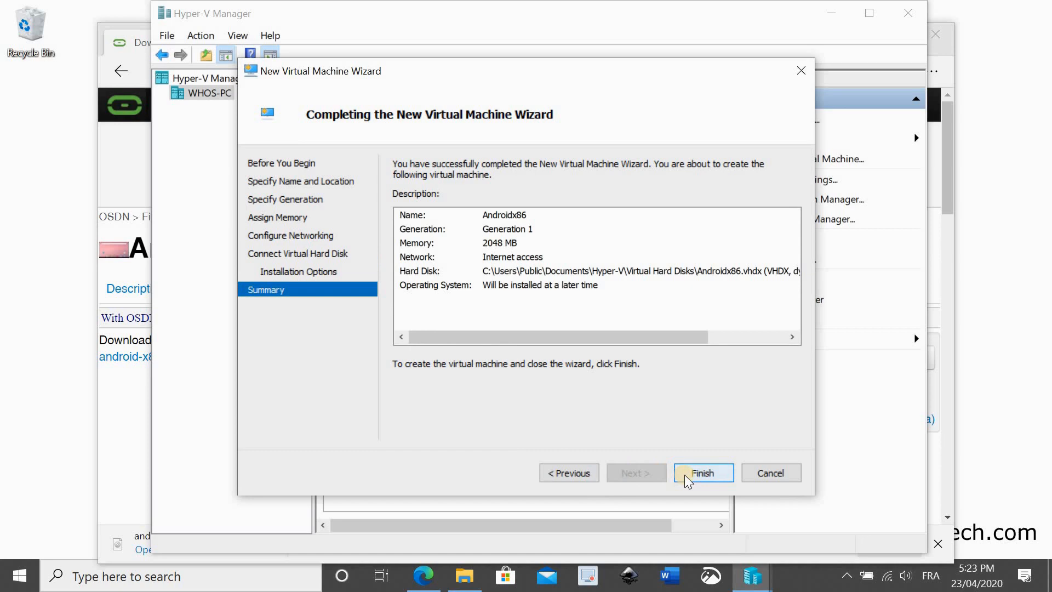
pyautogui.click(703, 472)
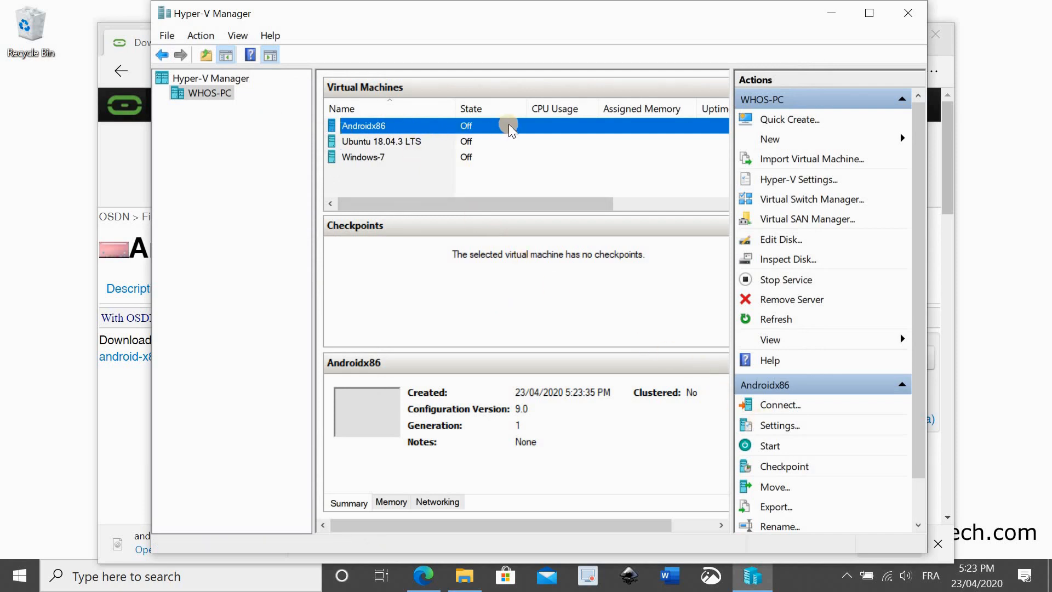
pyautogui.moveTo(779, 425)
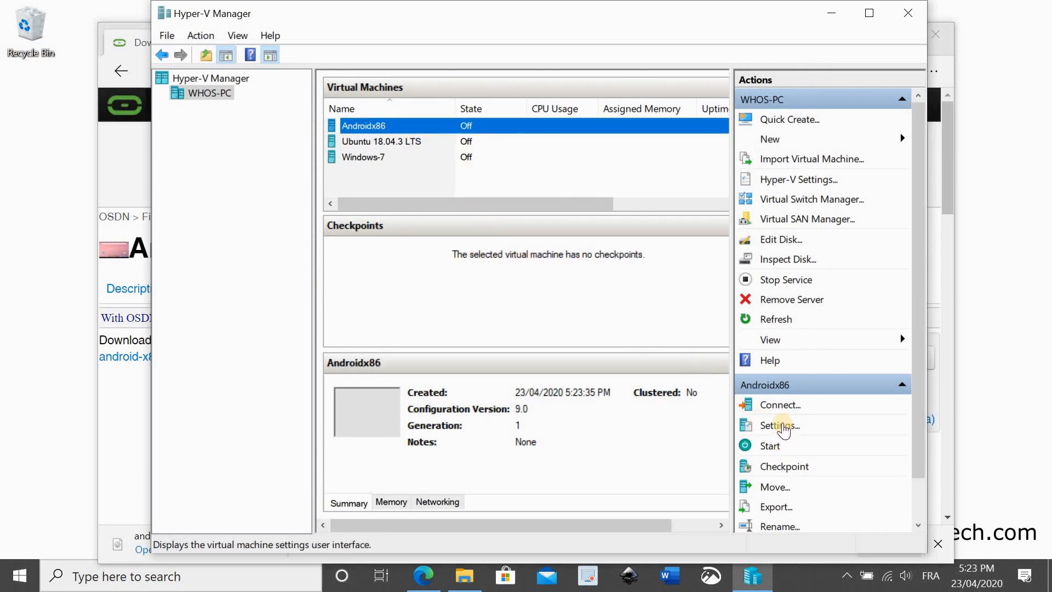
# In Androidx86's settings, raise the virtual processor count to 2.
pyautogui.click(779, 425)
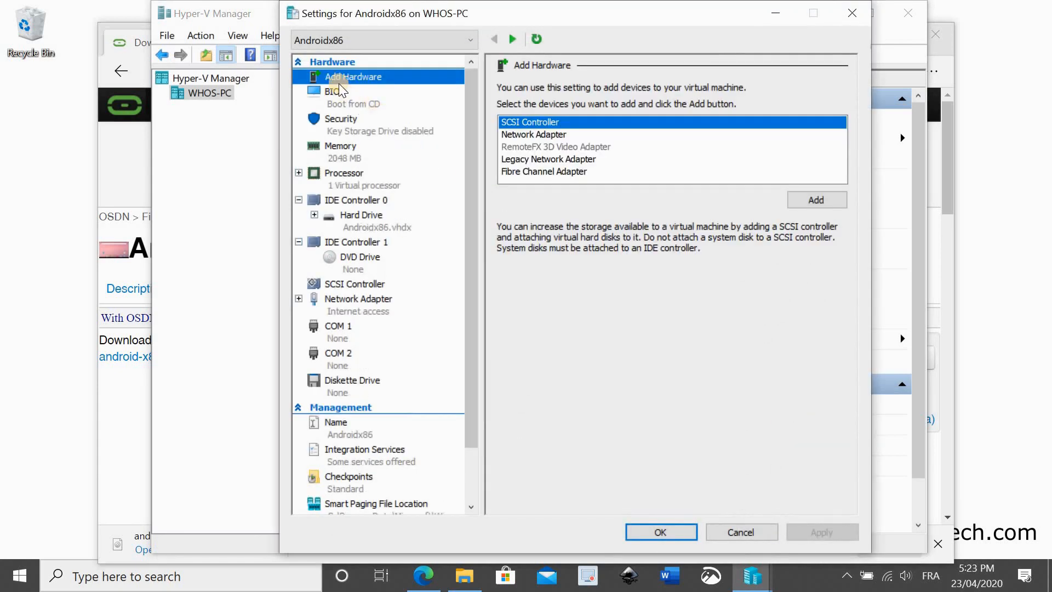
pyautogui.click(334, 91)
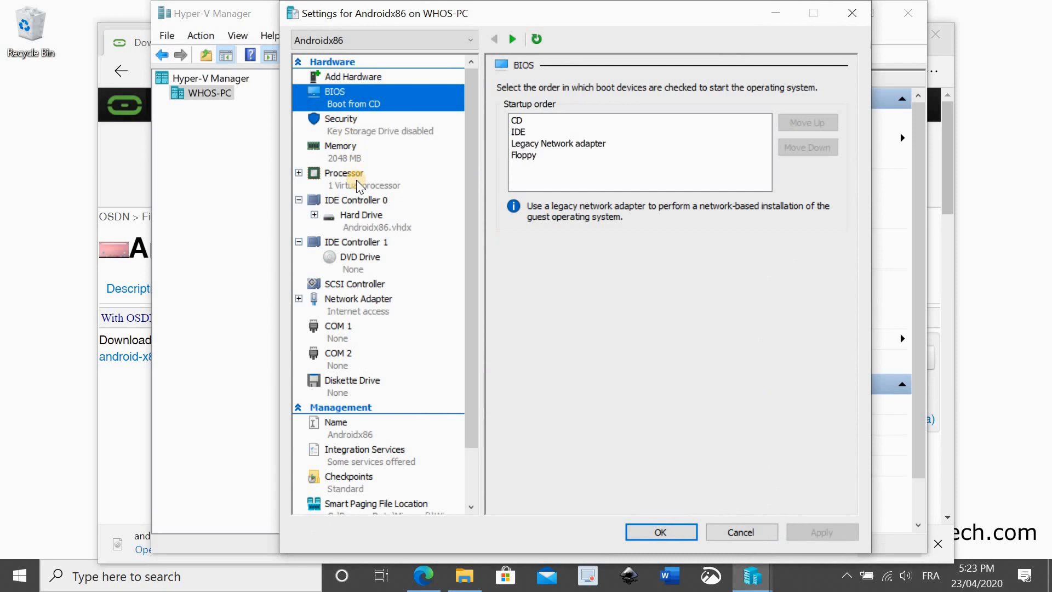
pyautogui.click(343, 172)
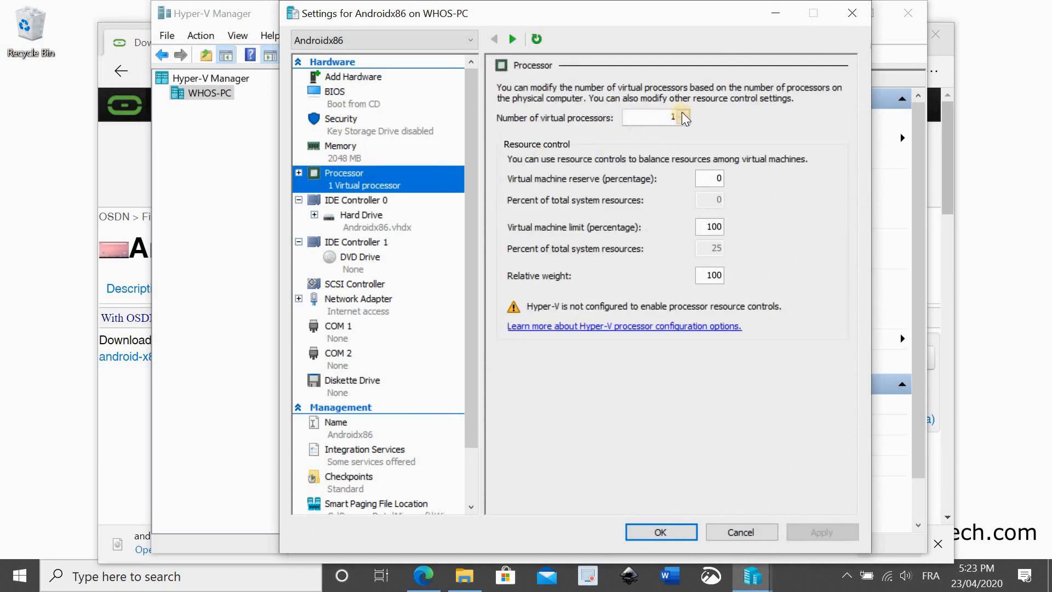
pyautogui.click(682, 113)
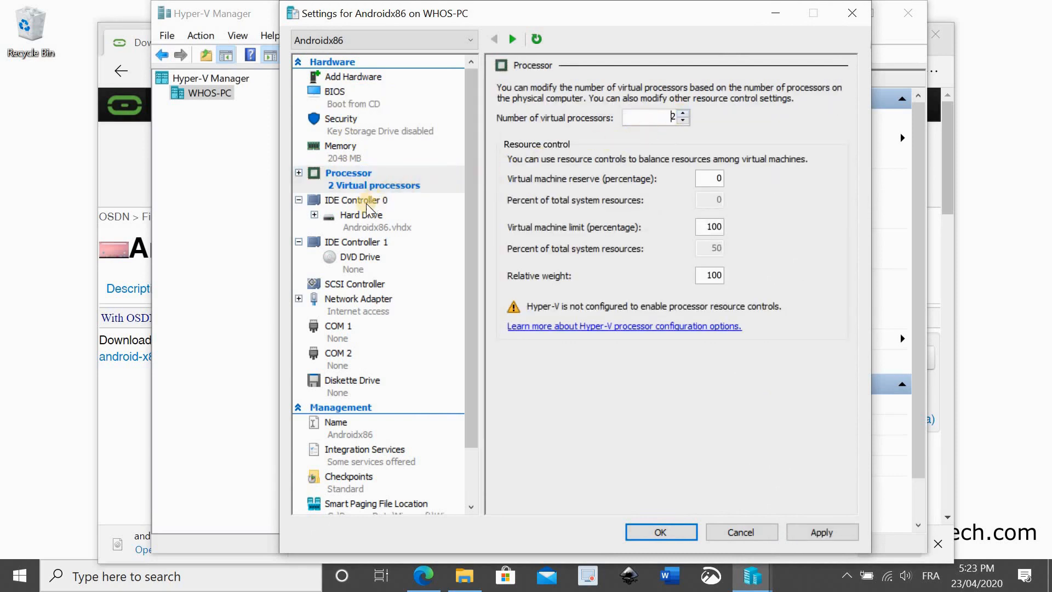
pyautogui.moveTo(355, 287)
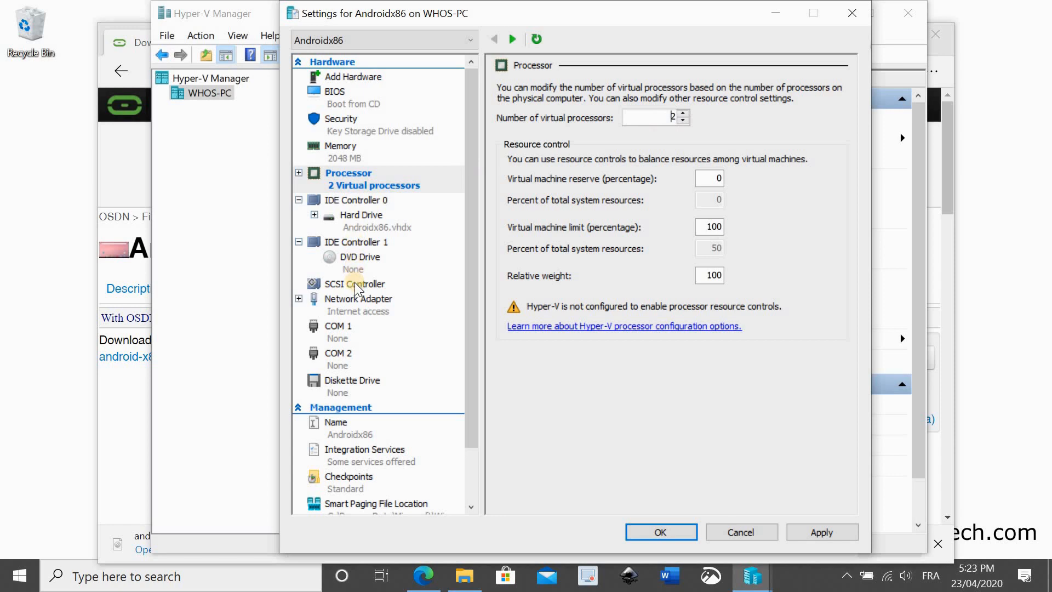
# Remove the SCSI controller and apply the settings.
pyautogui.click(355, 282)
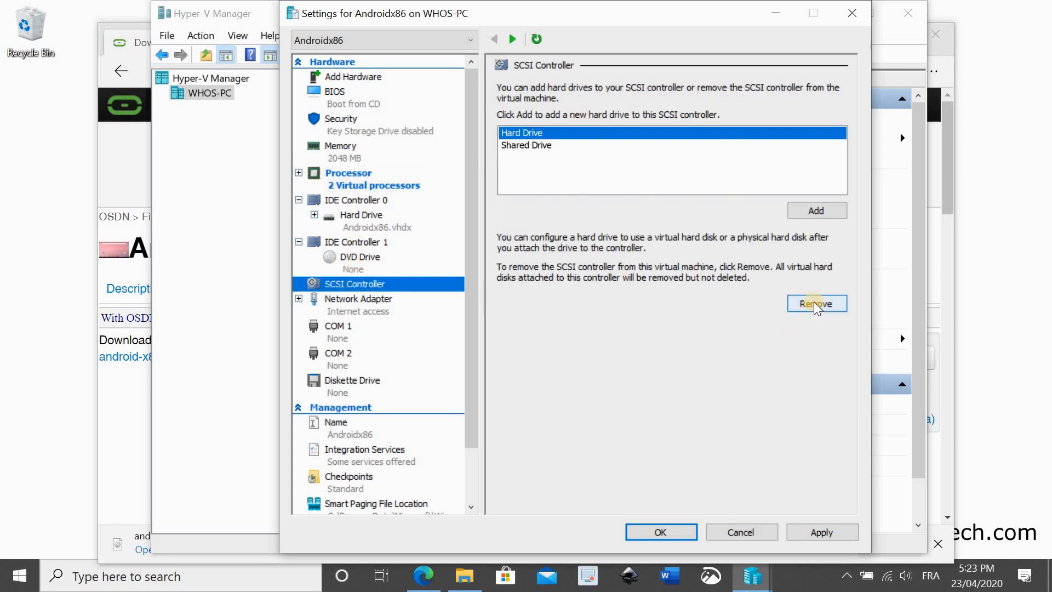
pyautogui.click(815, 304)
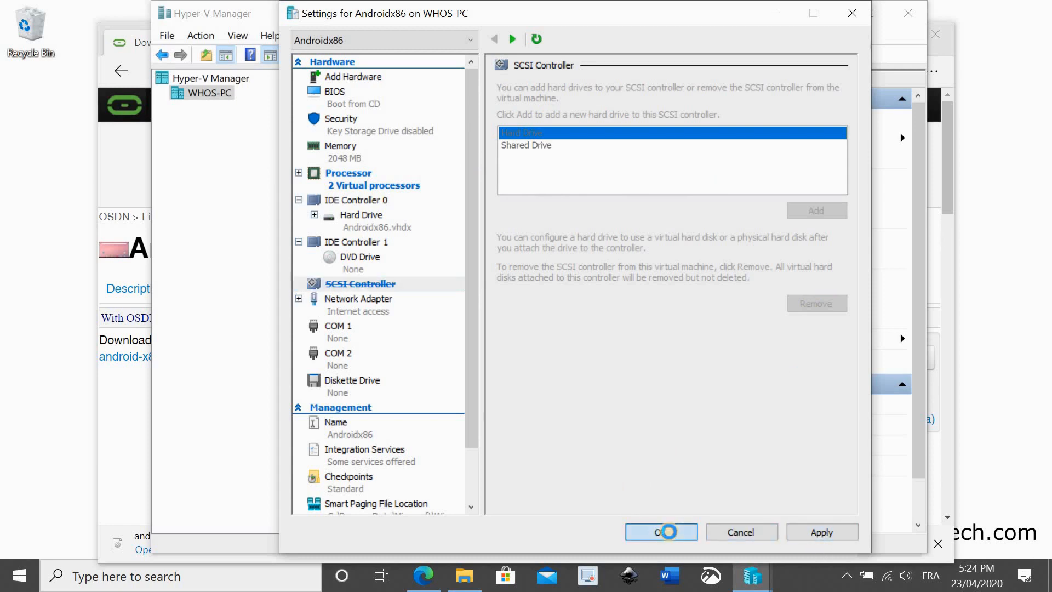
pyautogui.click(659, 531)
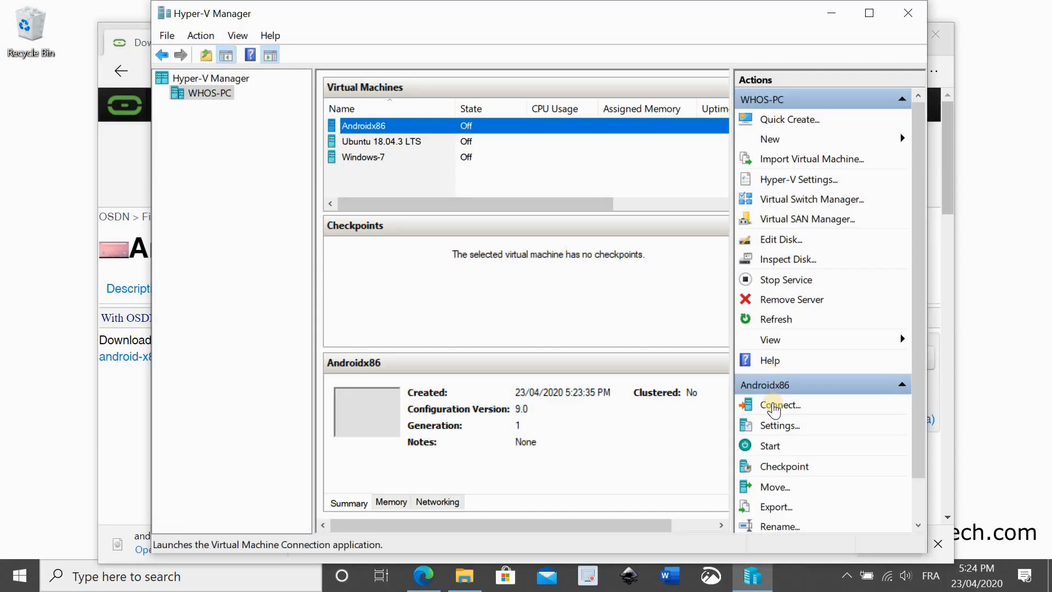
# Connect to Androidx86 and insert the android-x86-9.0-r2 ISO from Downloads into its DVD drive.
pyautogui.click(779, 404)
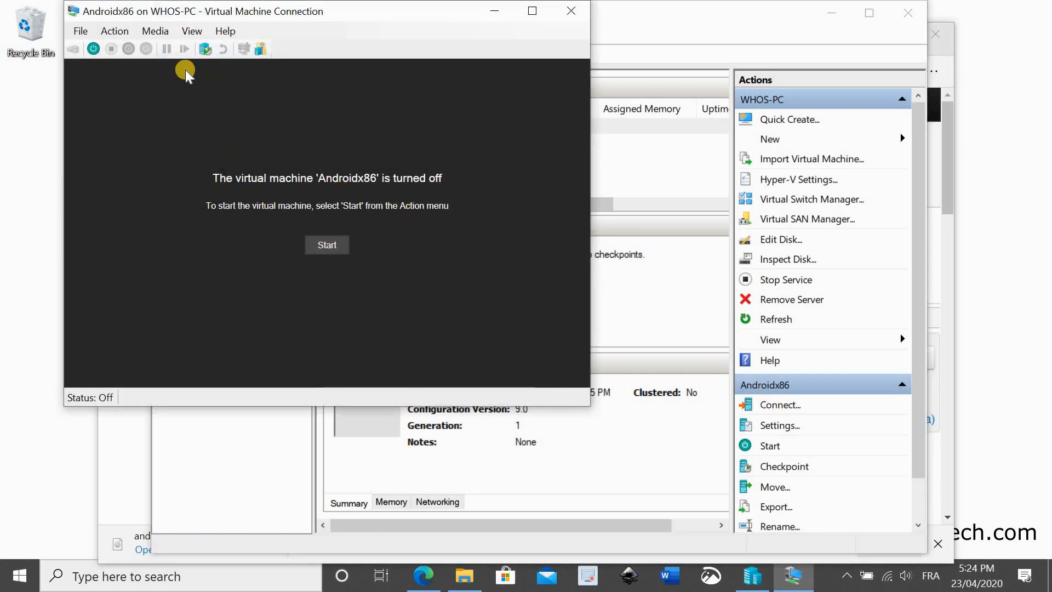
pyautogui.click(155, 30)
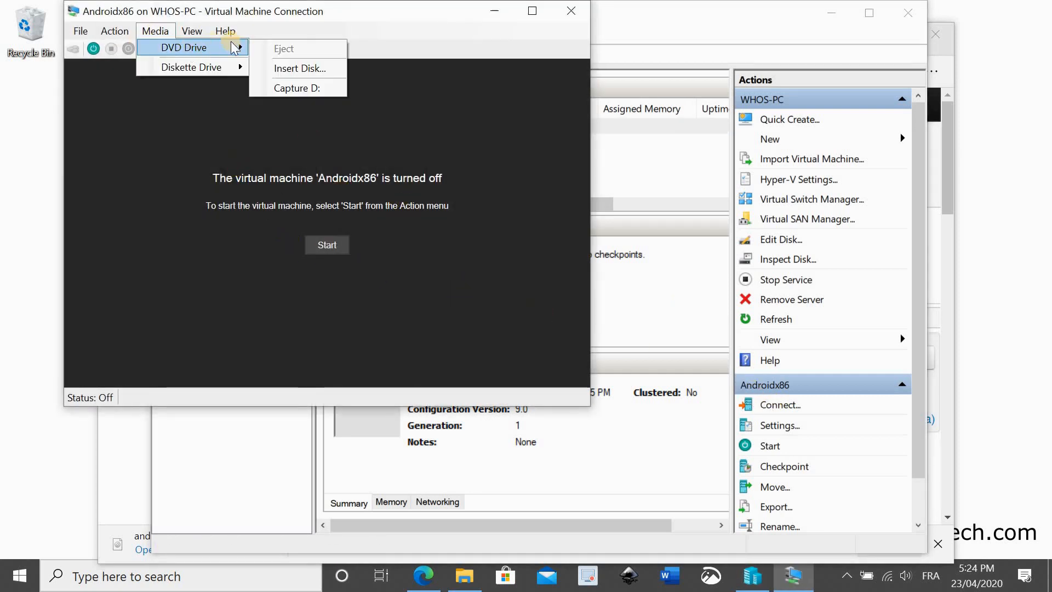
pyautogui.click(300, 68)
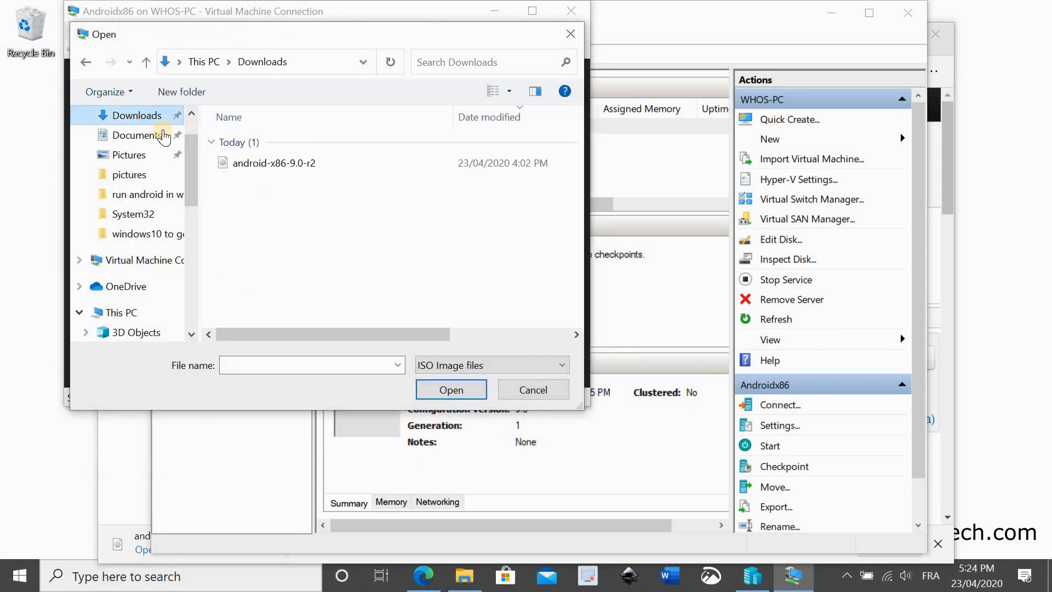
pyautogui.click(274, 163)
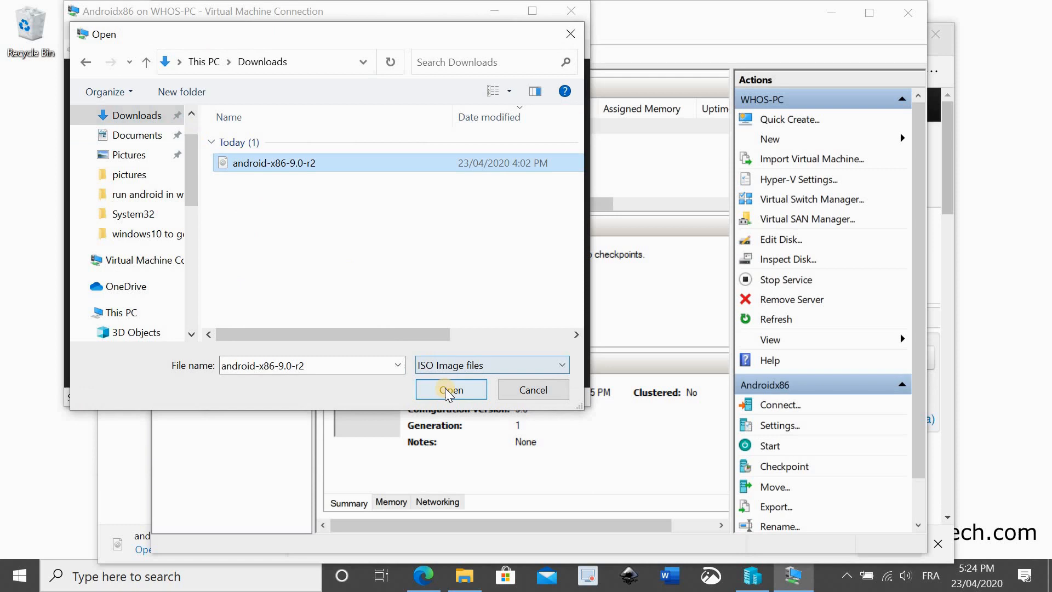
pyautogui.click(450, 390)
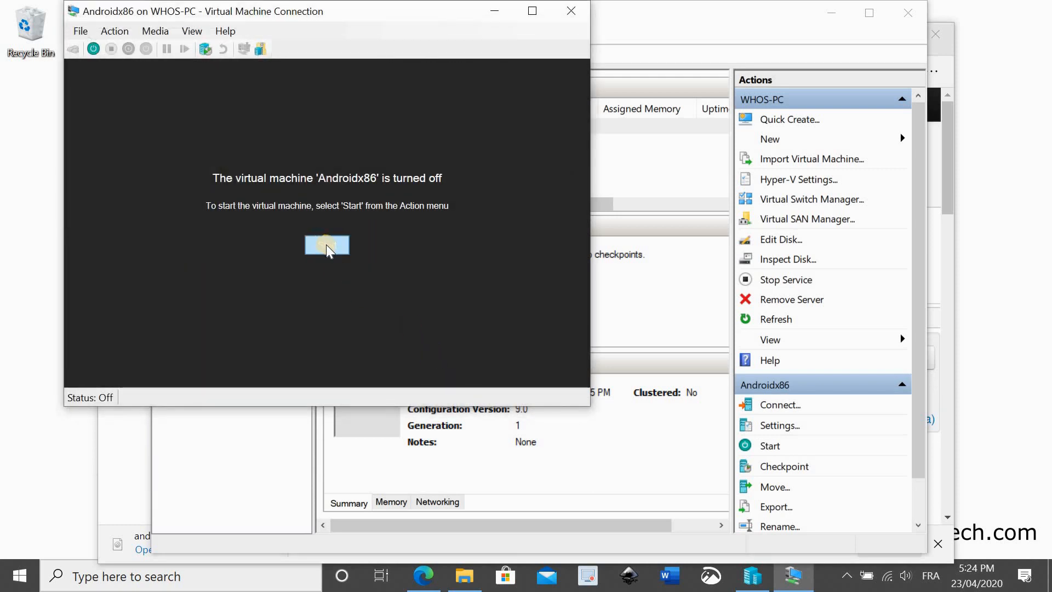
# Start the VM, choose Installation from the boot menu and enter Create/Modify partitions.
pyautogui.click(769, 446)
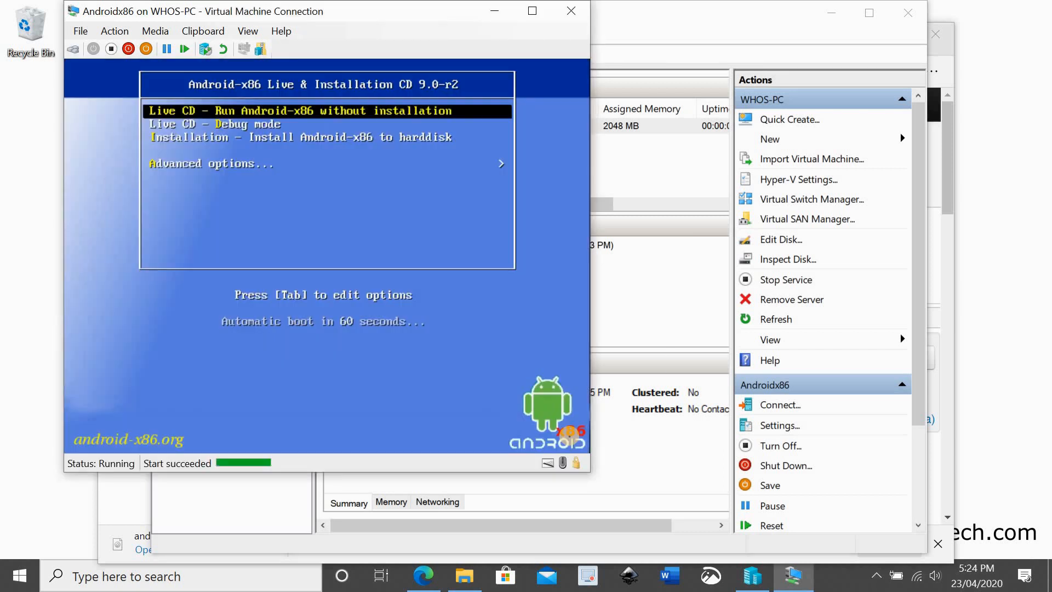
pyautogui.press('Down')
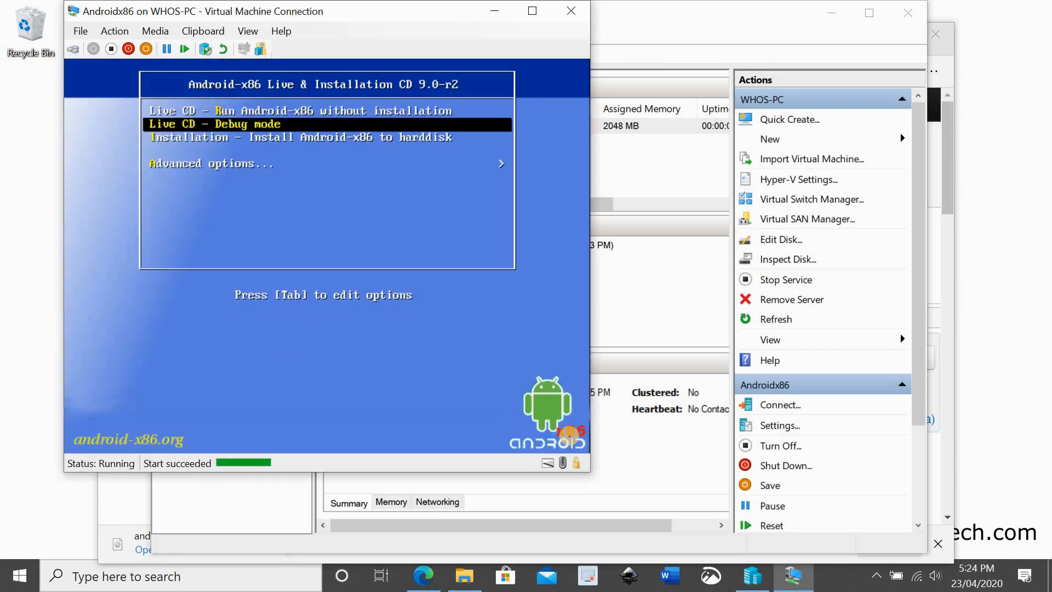
pyautogui.press('Down')
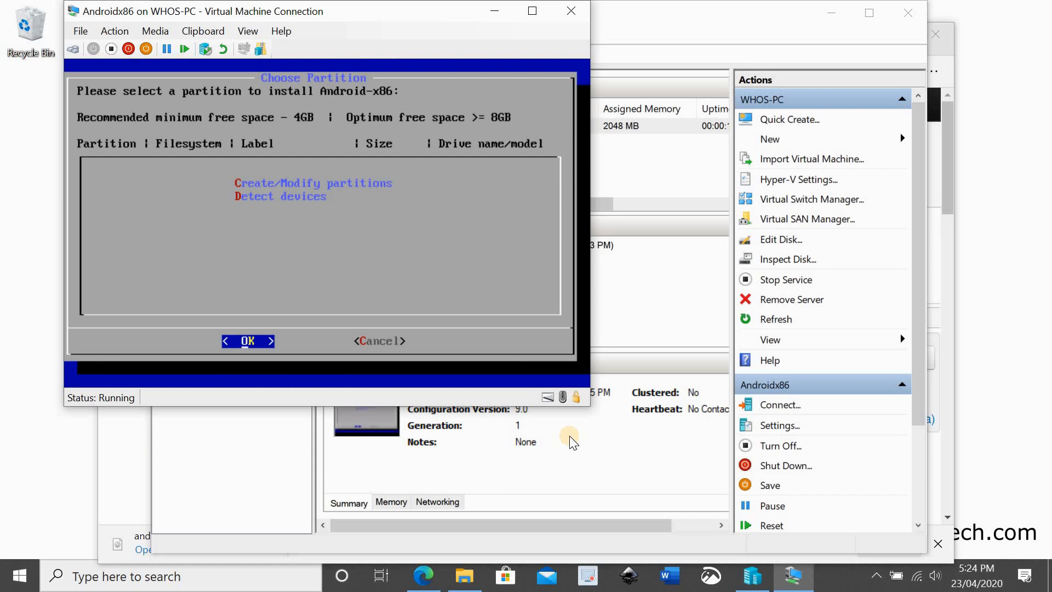
pyautogui.click(314, 183)
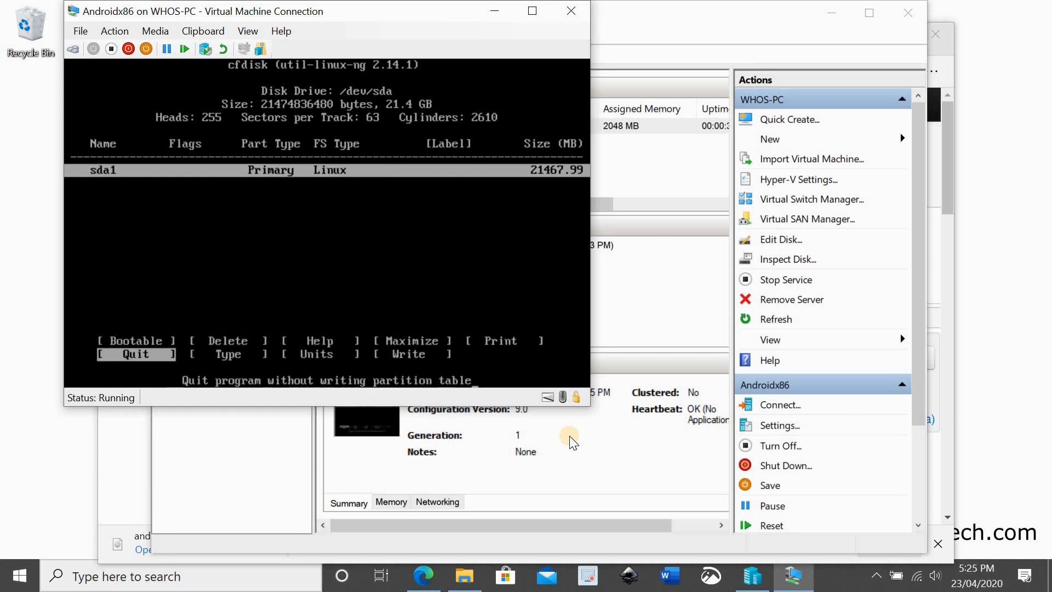
# Write the new primary Linux partition table in cfdisk, confirming with 'yes'.
pyautogui.press('right')
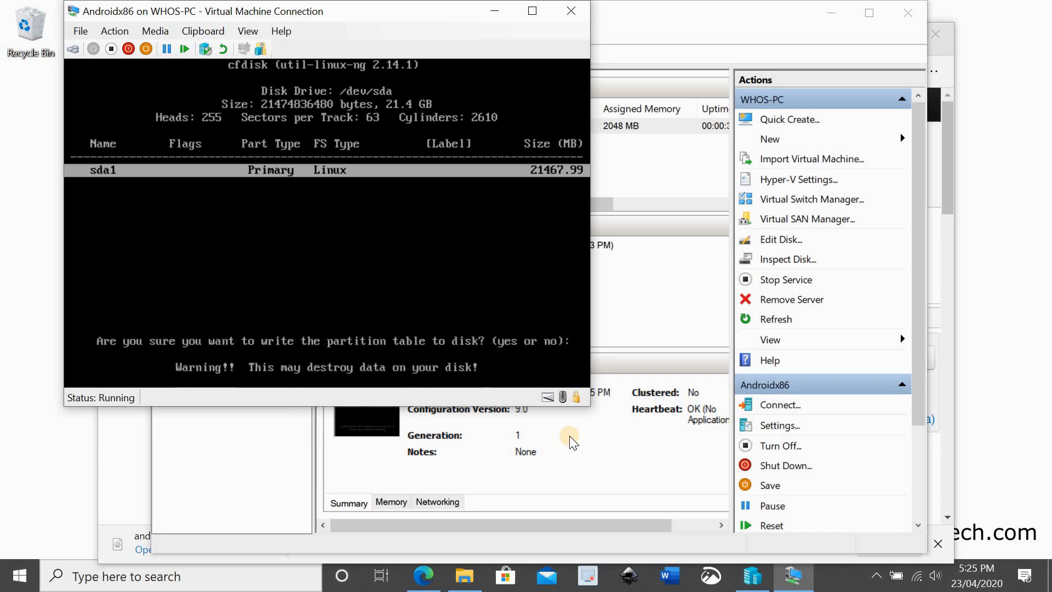
pyautogui.write('yes')
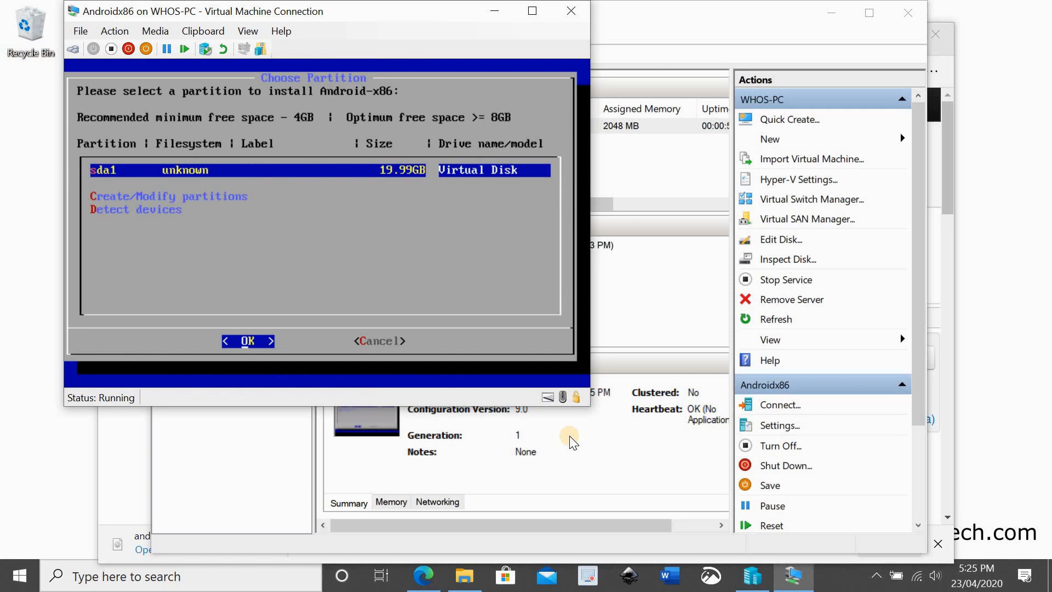
# Select sda1 as the install target and format it as ext4.
pyautogui.click(248, 341)
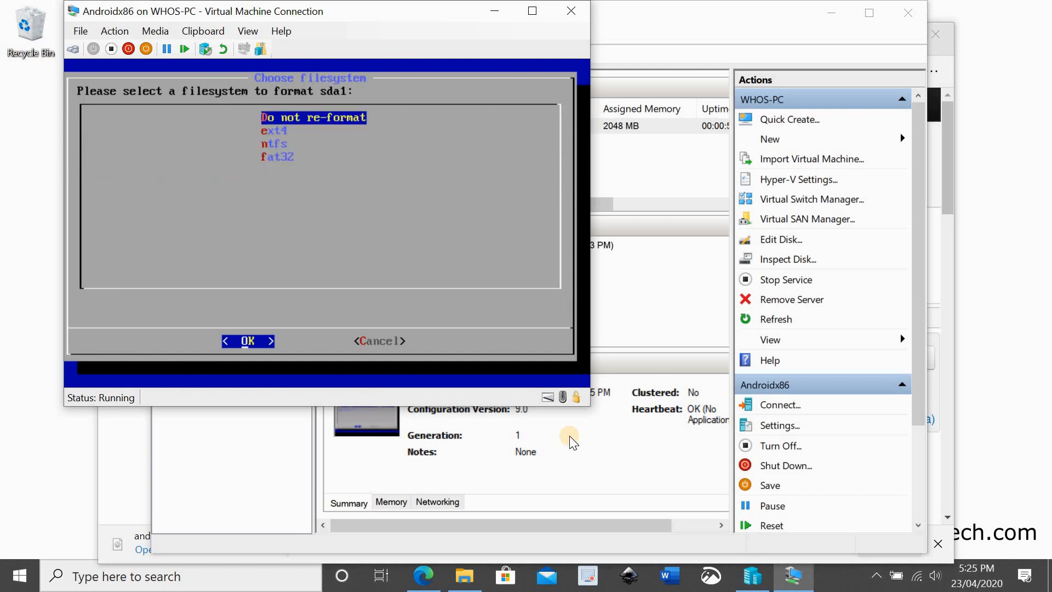
pyautogui.click(248, 341)
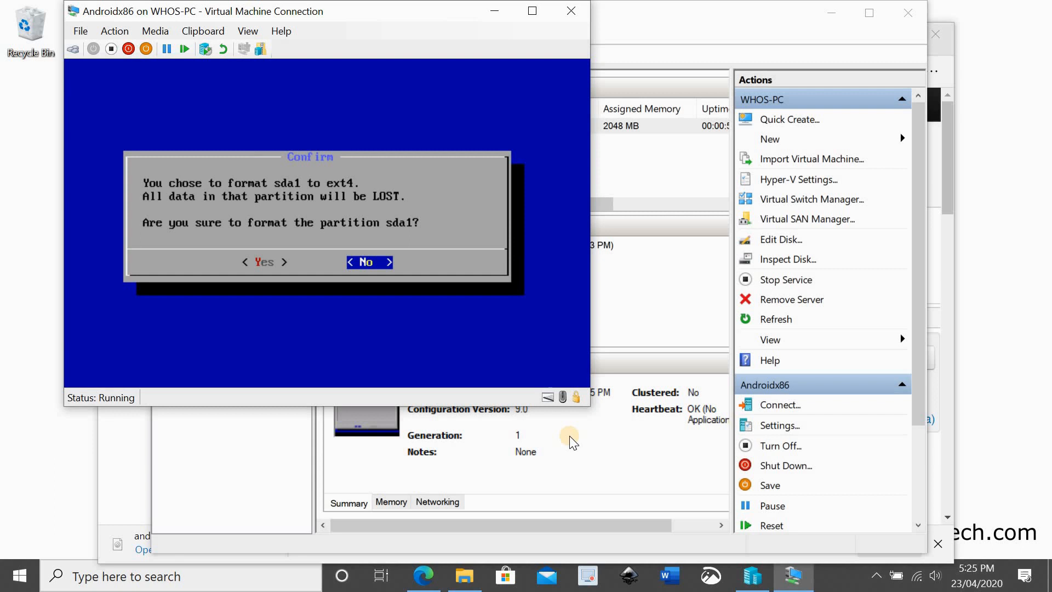
pyautogui.click(264, 262)
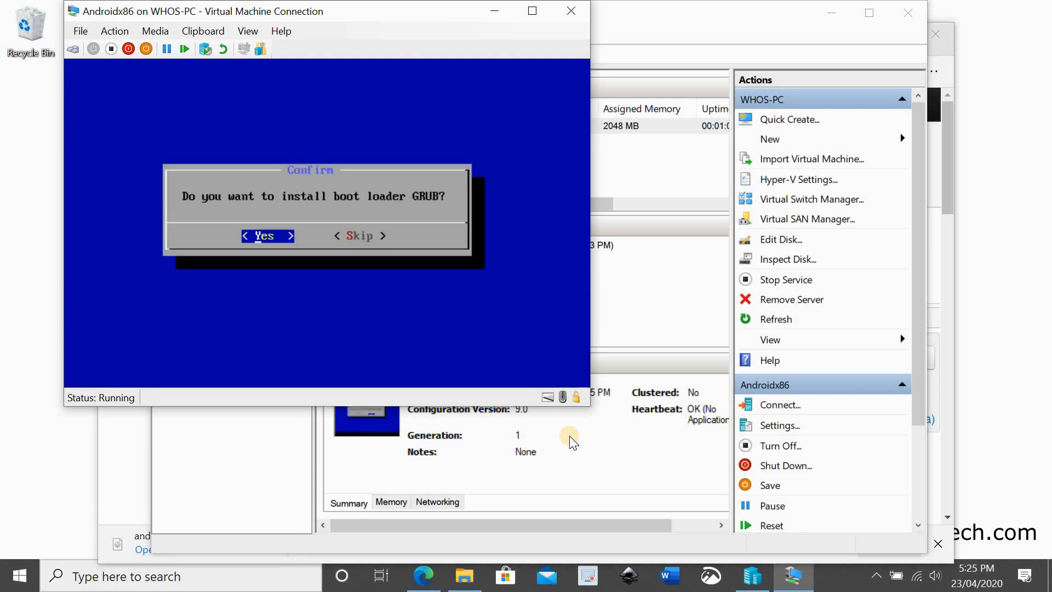
# Install the GRUB boot loader and make /system read-write.
pyautogui.click(267, 236)
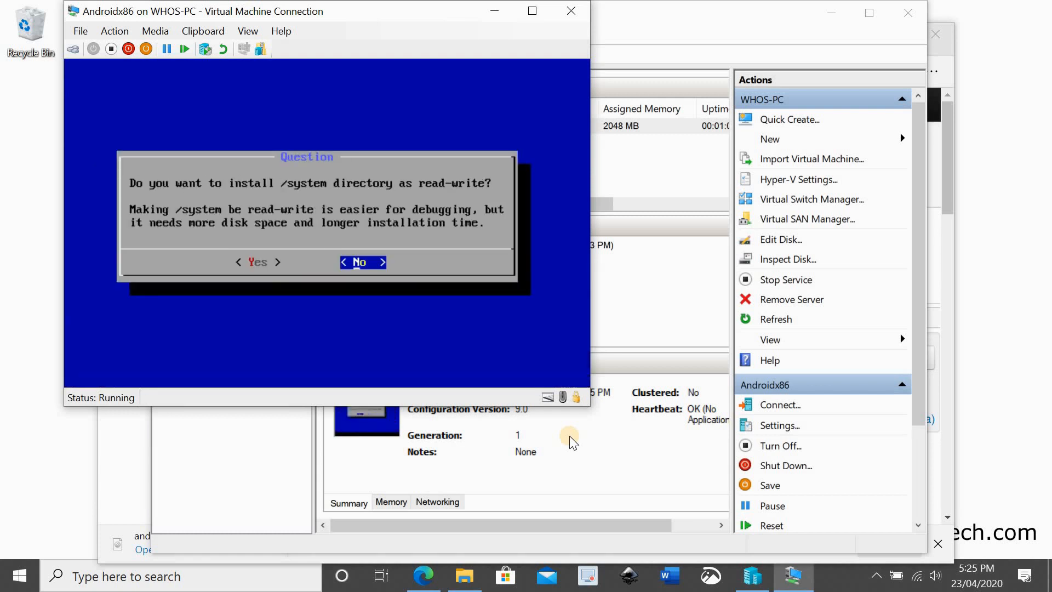
pyautogui.press('Left')
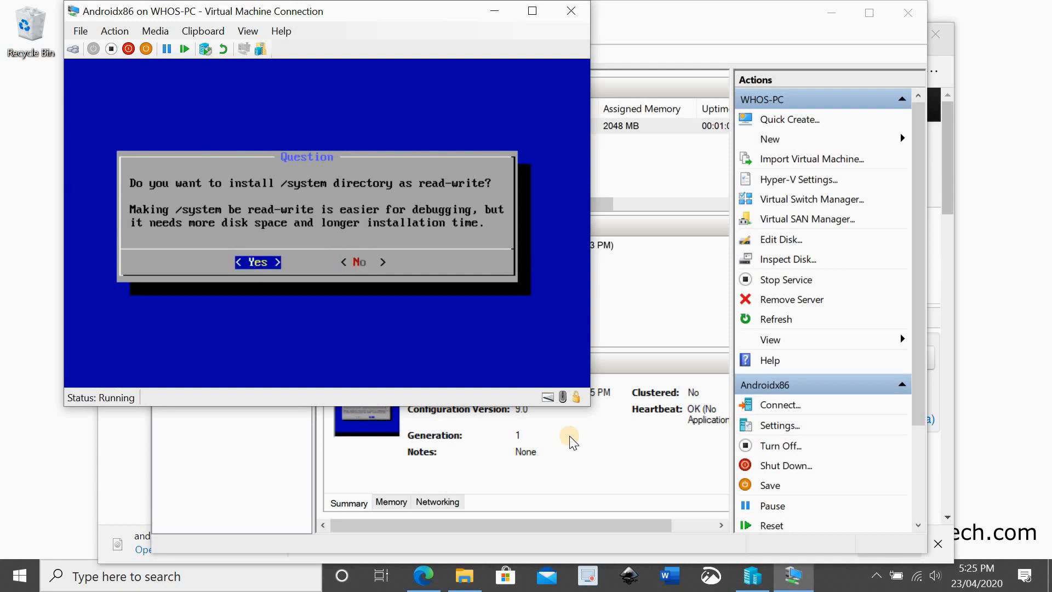
pyautogui.click(256, 262)
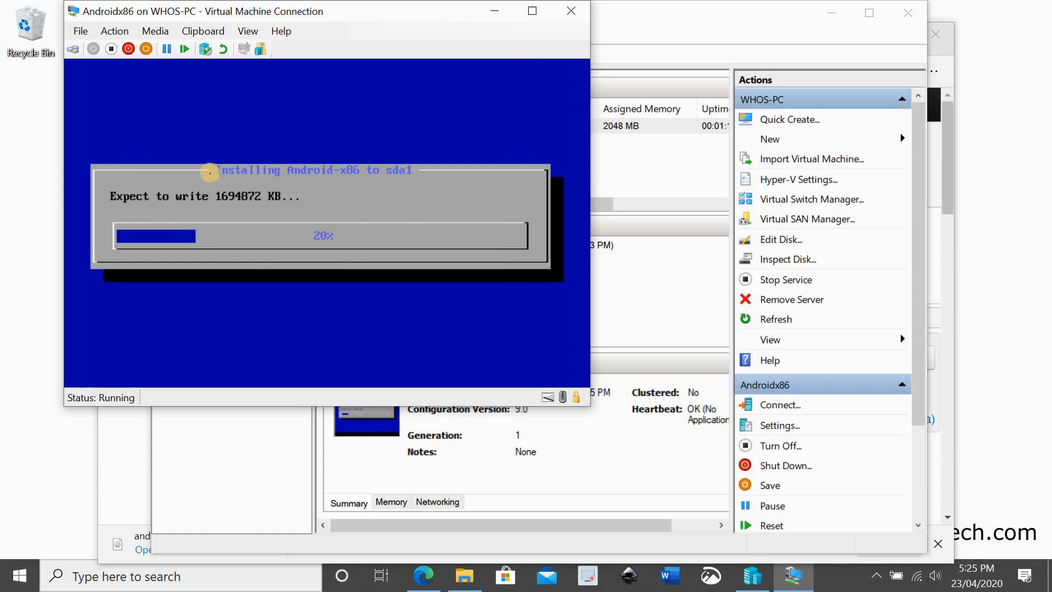
pyautogui.moveTo(607, 360)
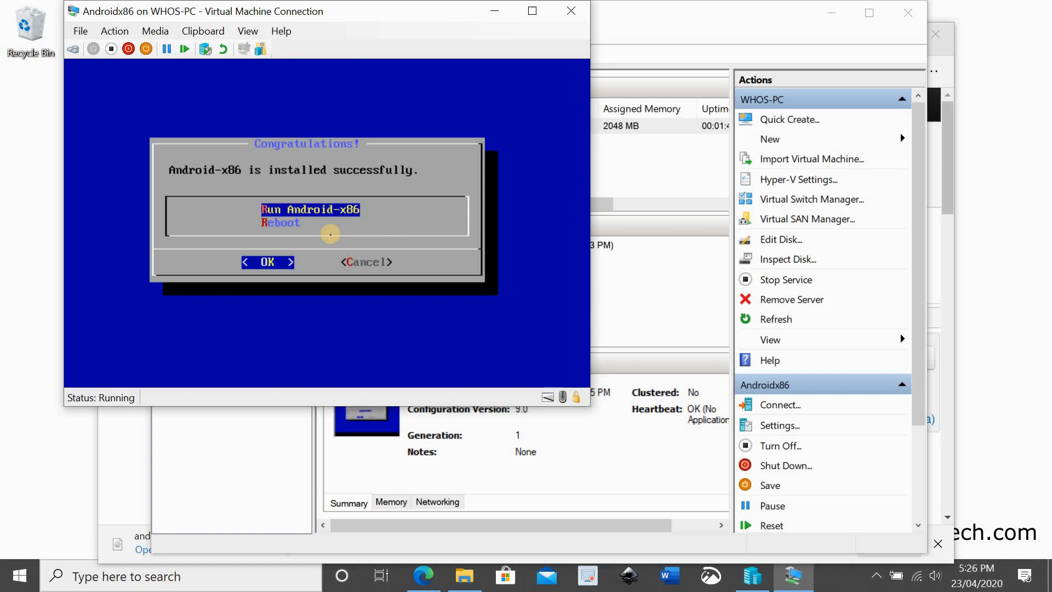
# Eject the Android-x86-9.0-r2.iso from the DVD drive and reboot into the installed Android.
pyautogui.click(155, 31)
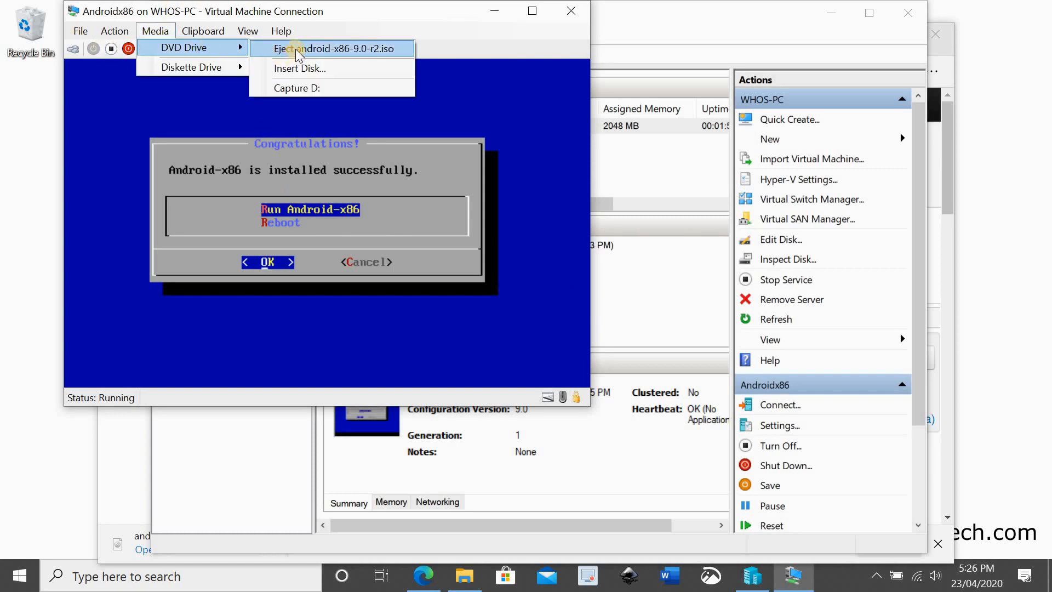
pyautogui.click(334, 48)
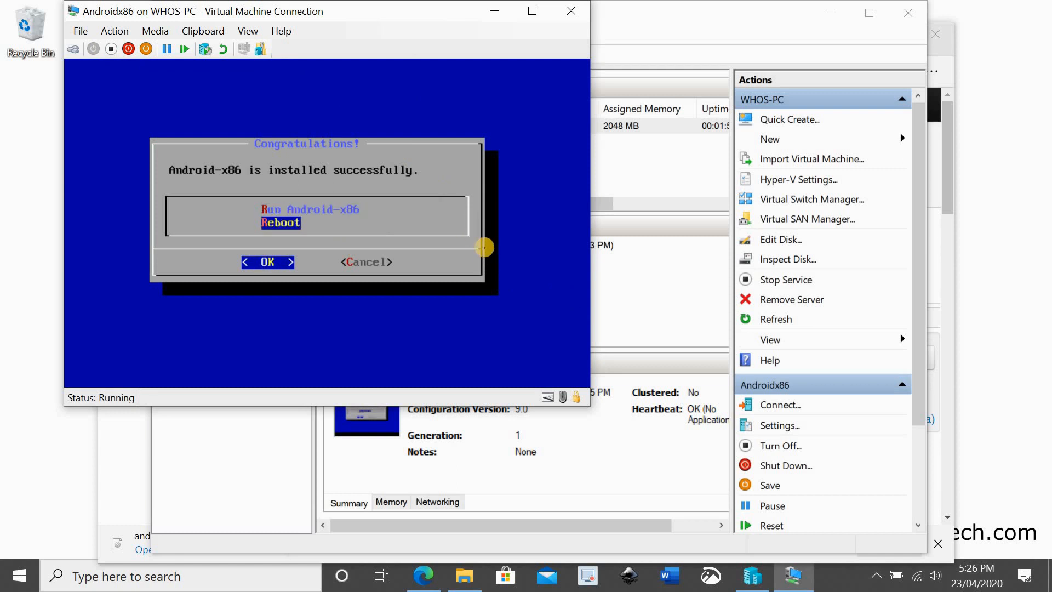
pyautogui.click(267, 262)
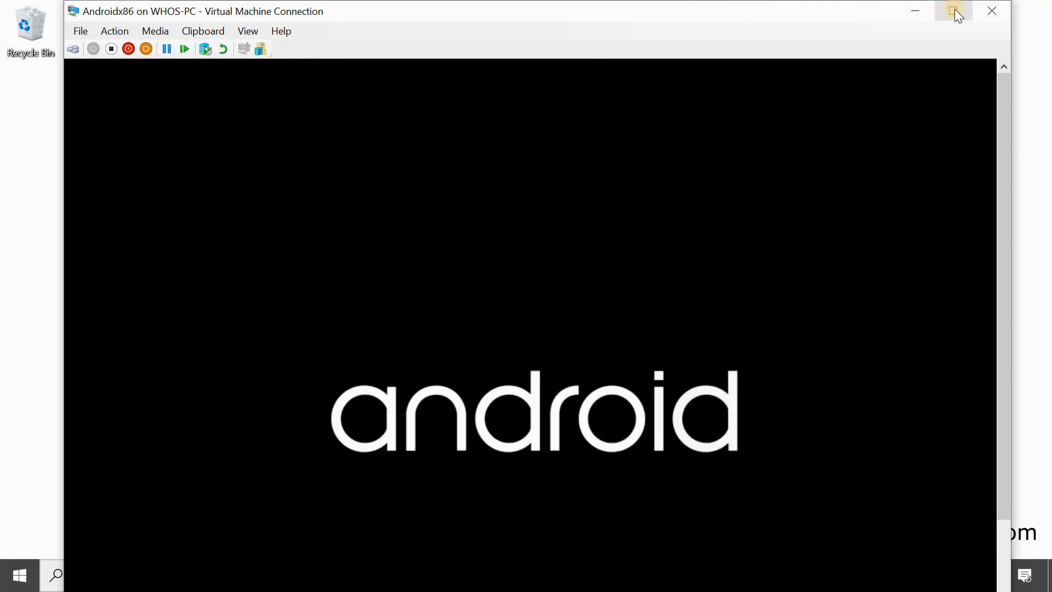
# Maximize the VM view, start setup, connect to VirtWifi, and choose Don't Copy for apps and data.
pyautogui.click(952, 11)
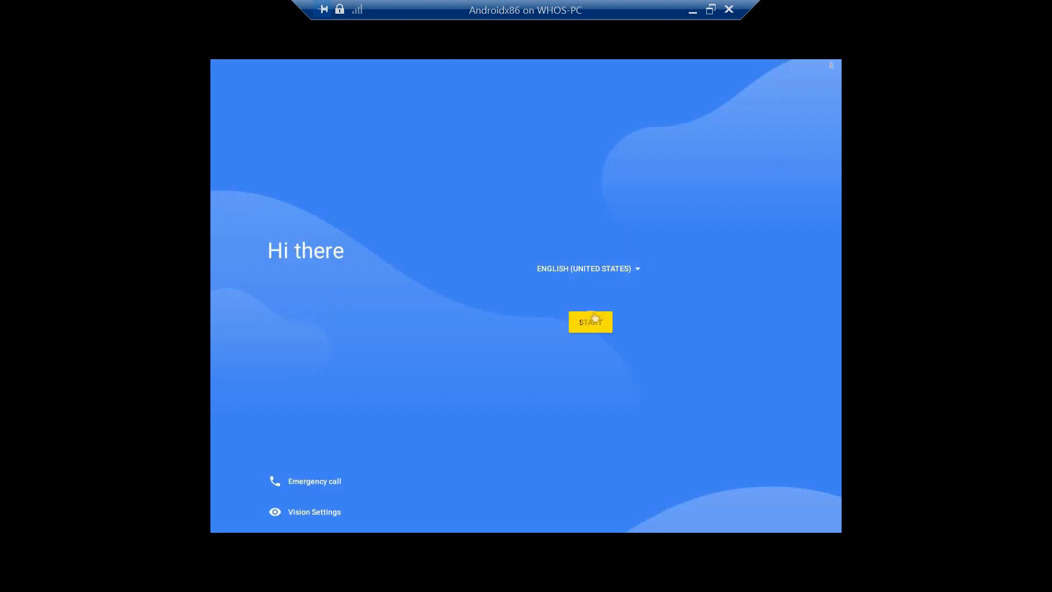
pyautogui.click(590, 321)
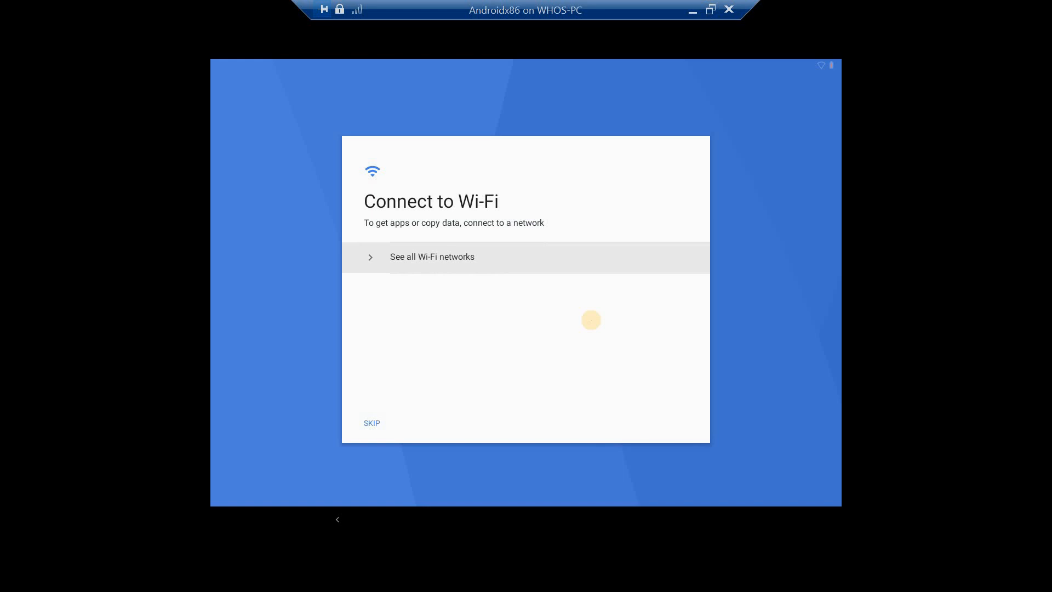
pyautogui.click(433, 256)
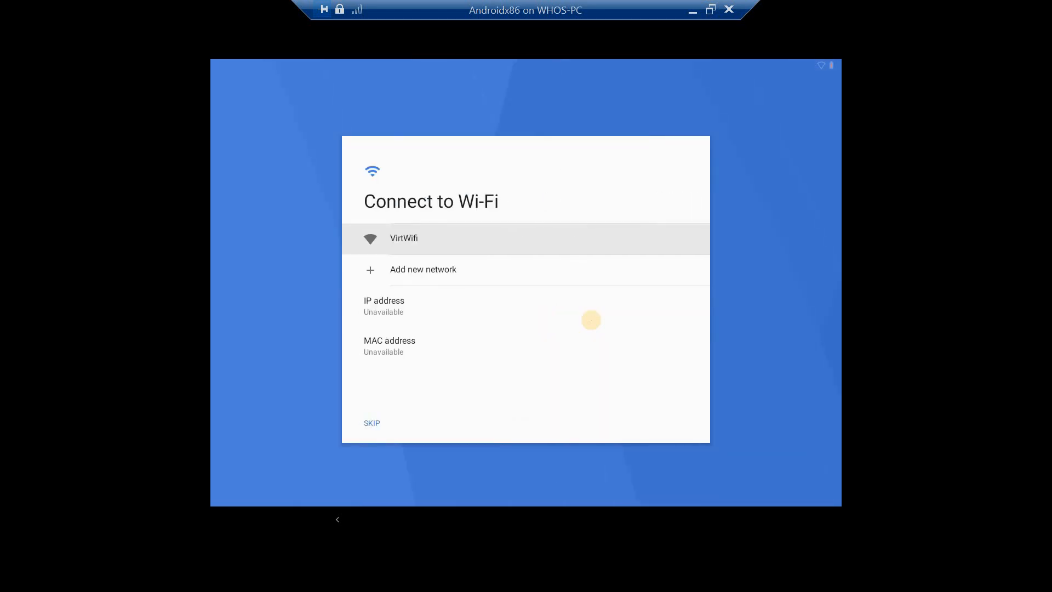
pyautogui.click(403, 237)
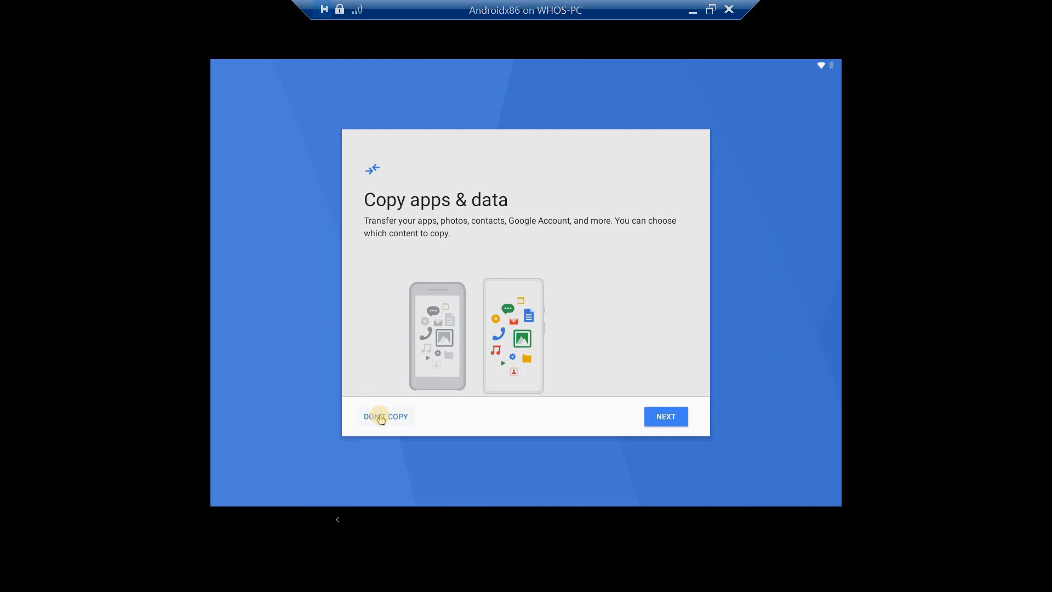
pyautogui.click(385, 416)
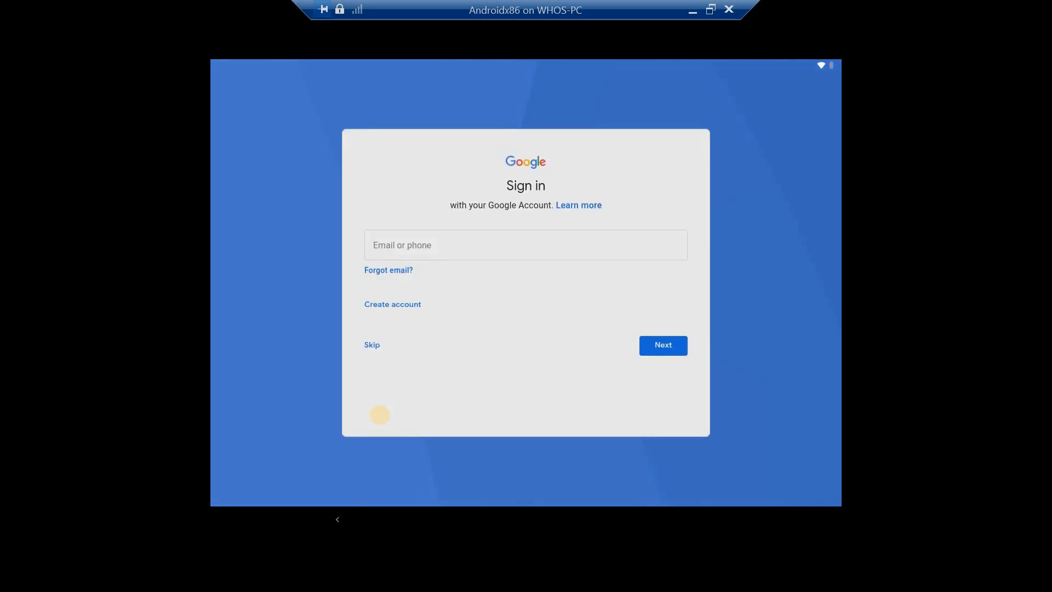
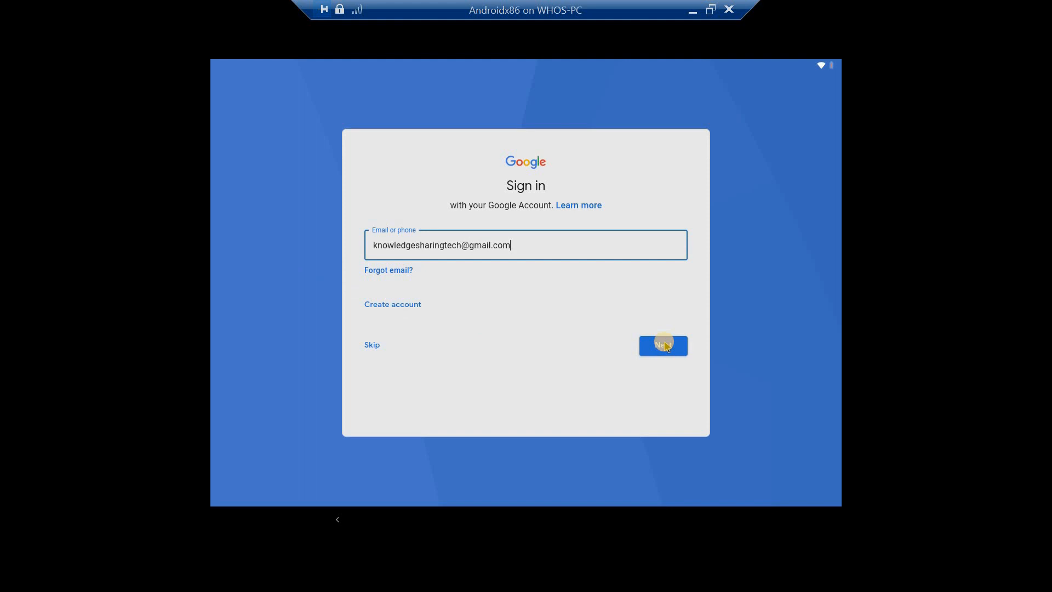
# Sign in with the knowledges...com Google account email and password.
pyautogui.click(662, 345)
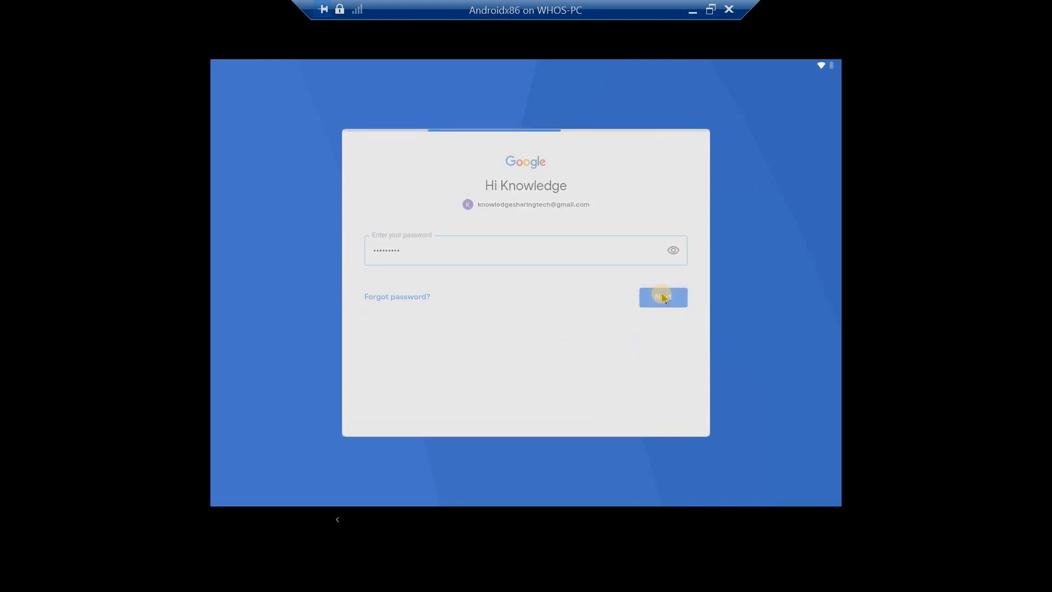
pyautogui.click(662, 297)
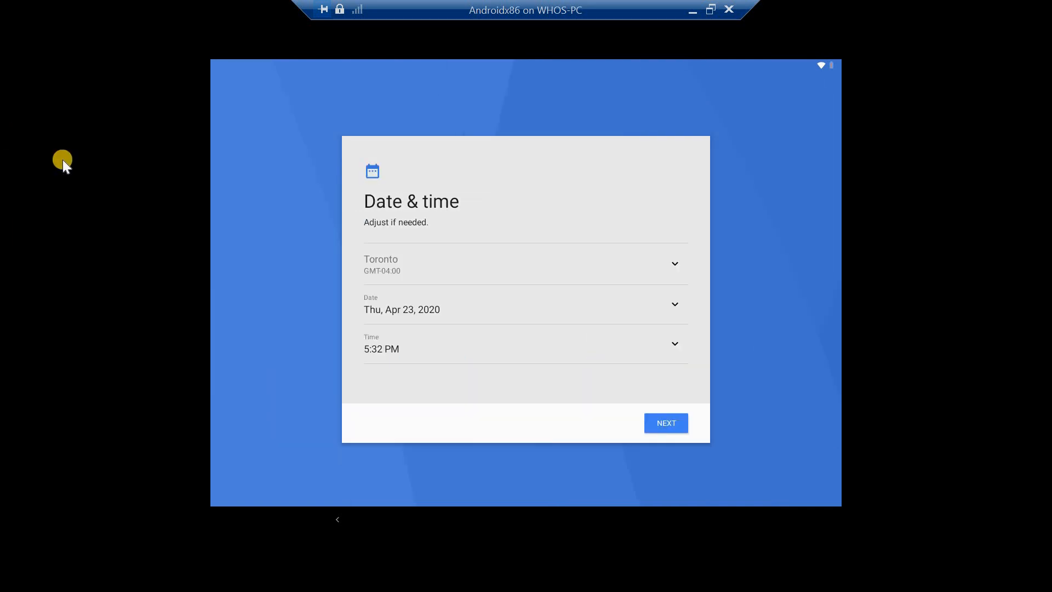
# Accept date & time and Google services, answer Location History, and skip adding a payment card.
pyautogui.click(665, 423)
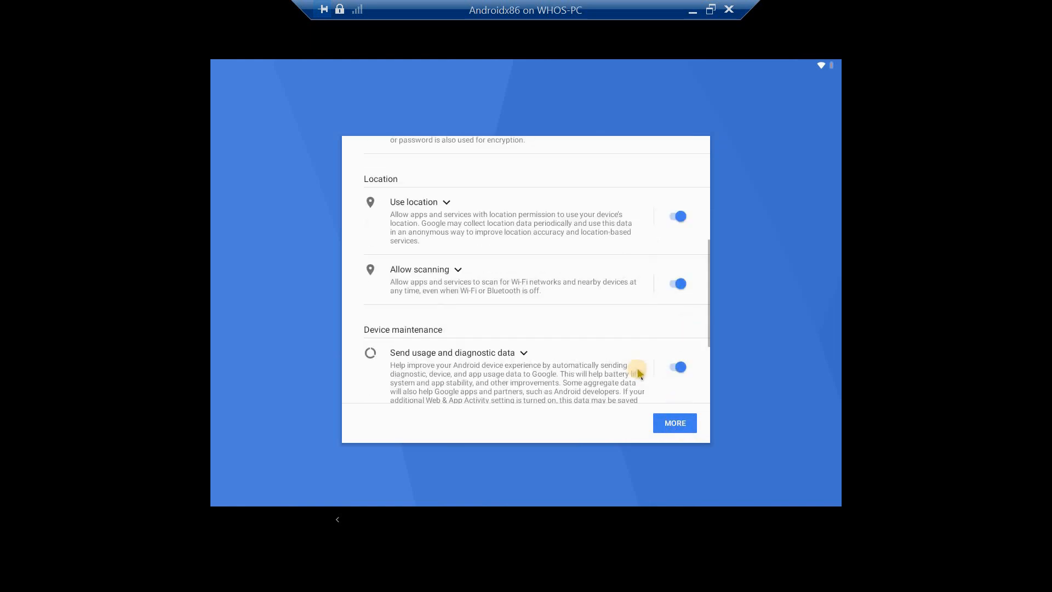
pyautogui.click(674, 423)
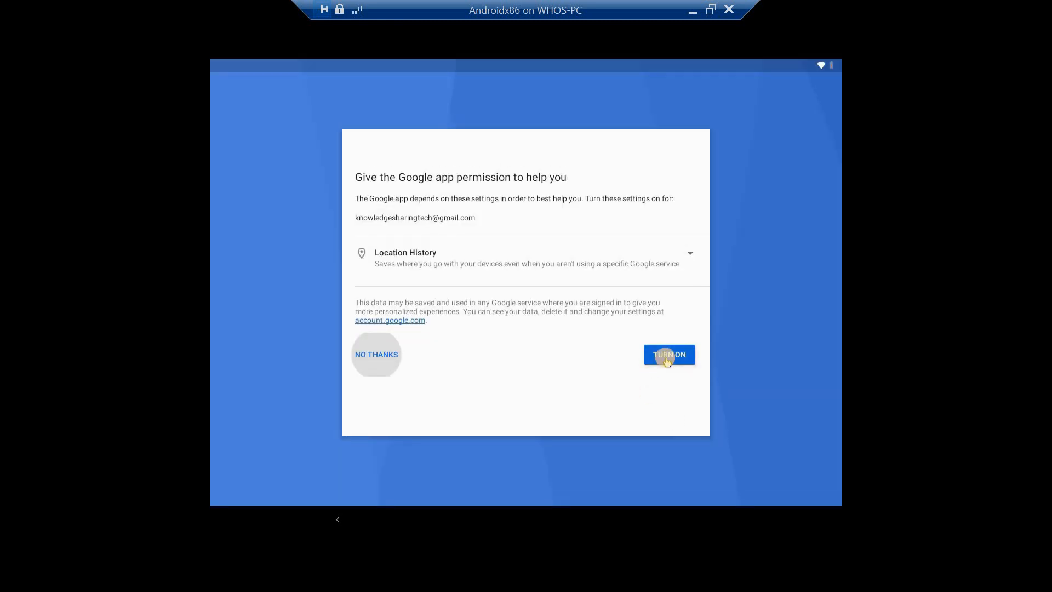
pyautogui.click(669, 354)
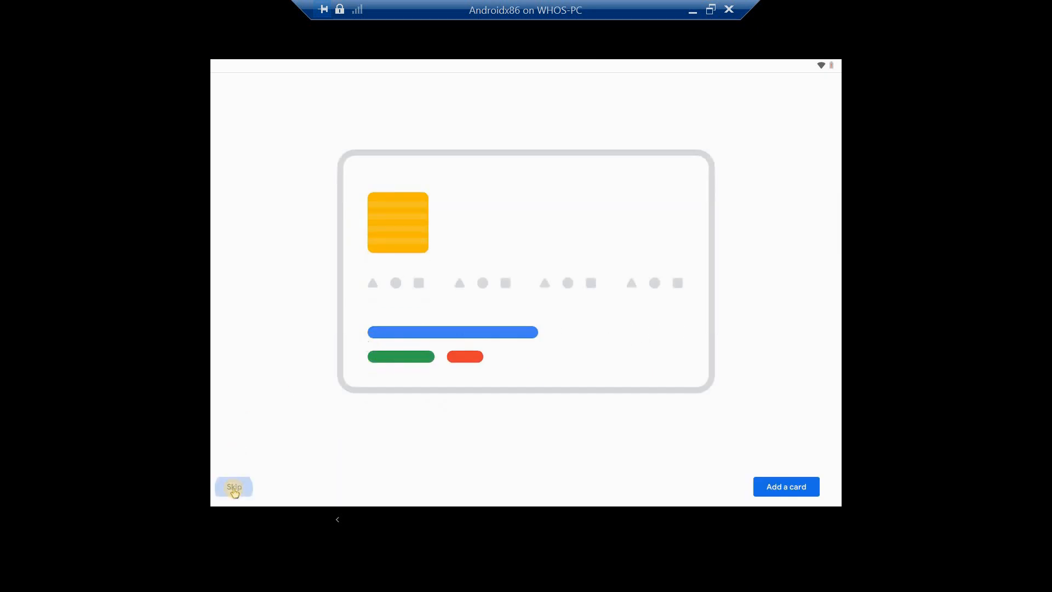
pyautogui.click(234, 487)
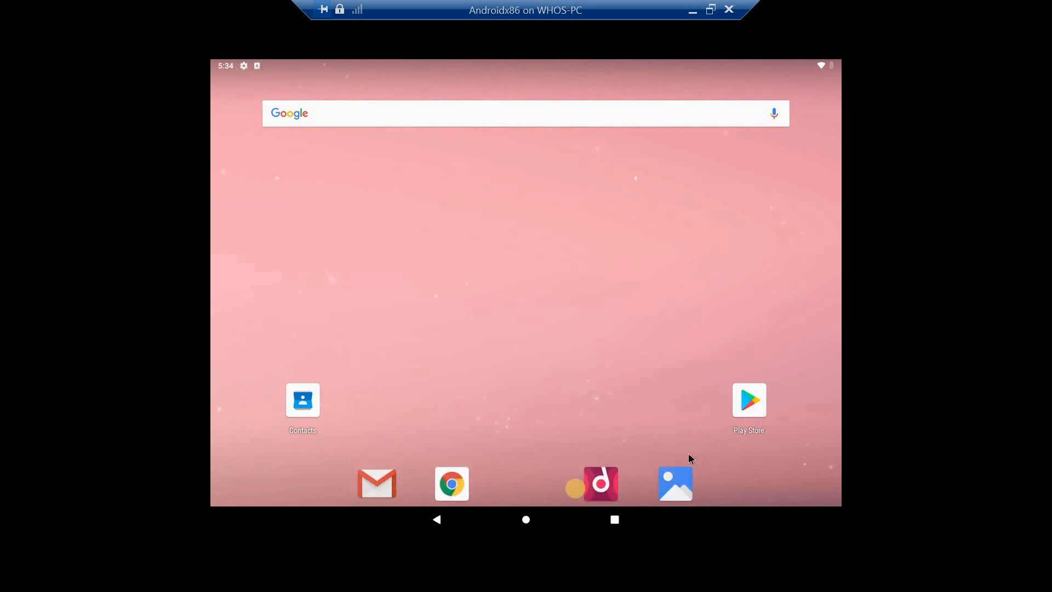
# Launch Chrome, accept its terms, sign in with the Google account, and search 'knowledgesharin'.
pyautogui.click(450, 484)
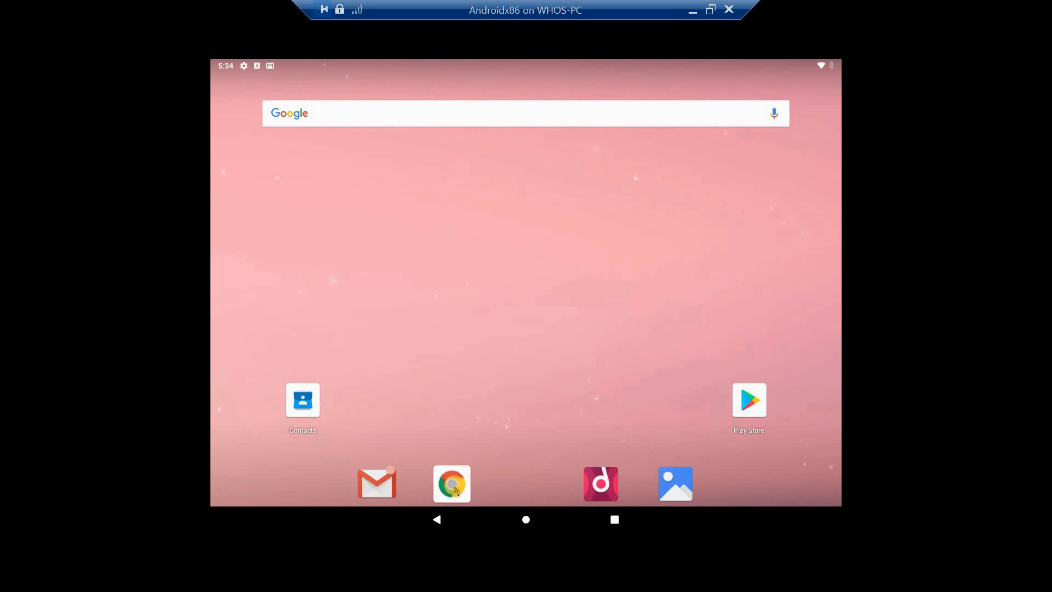
pyautogui.click(450, 483)
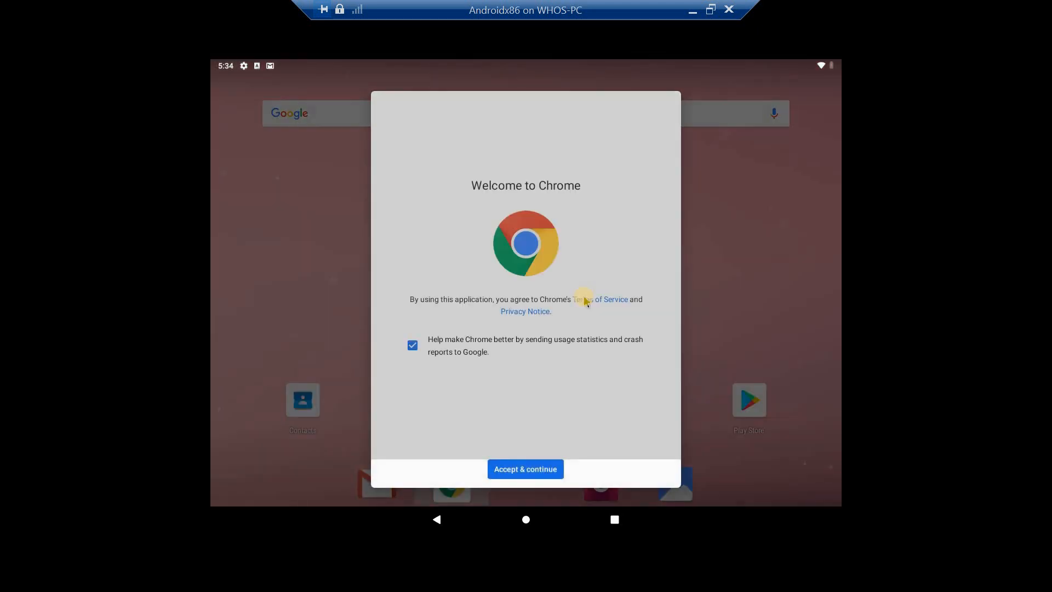
pyautogui.click(525, 468)
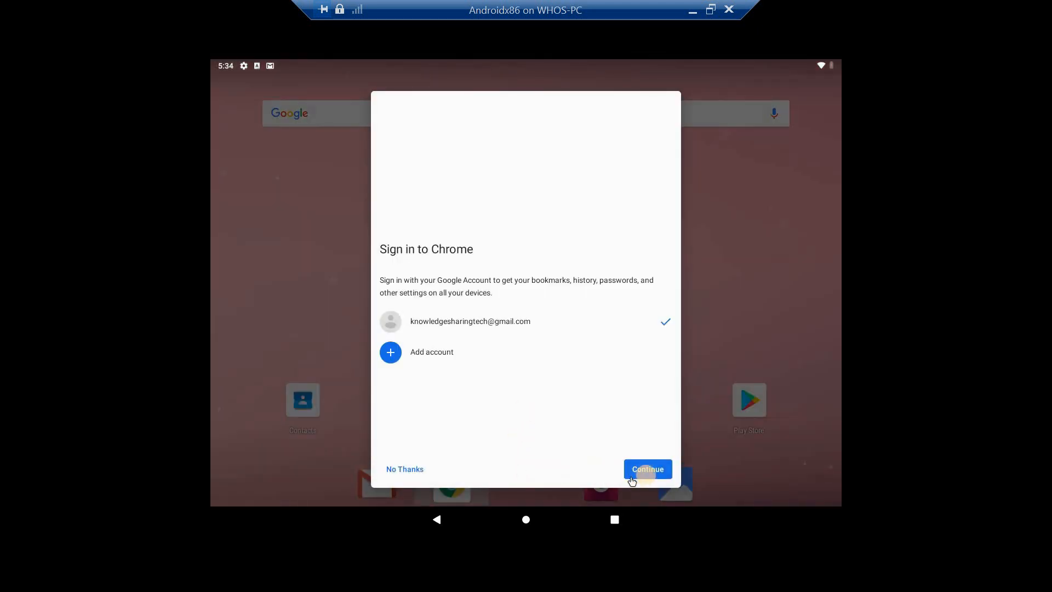
pyautogui.click(646, 469)
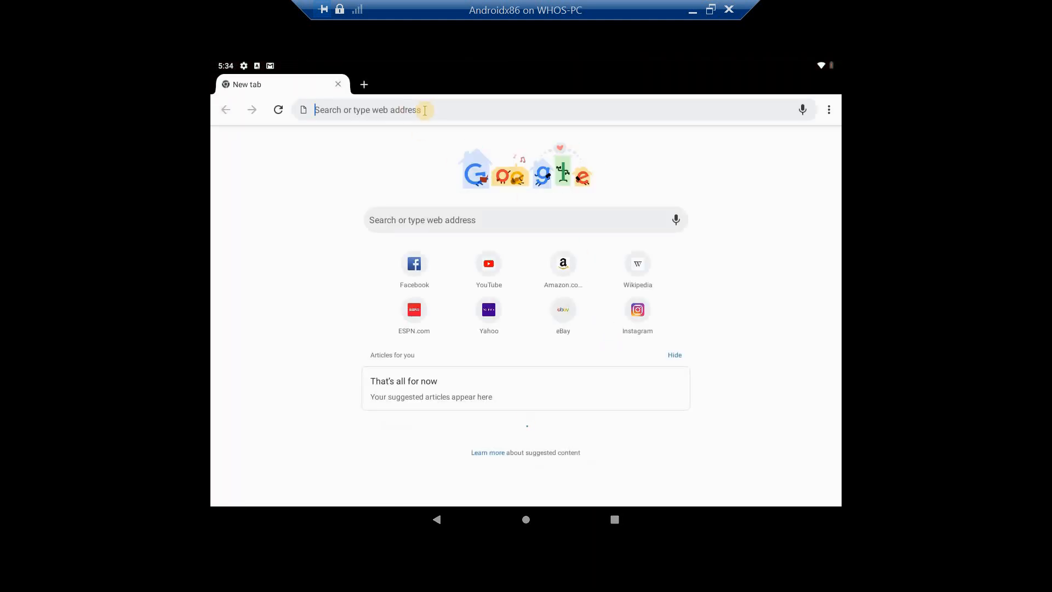
pyautogui.write('knowledgesharin')
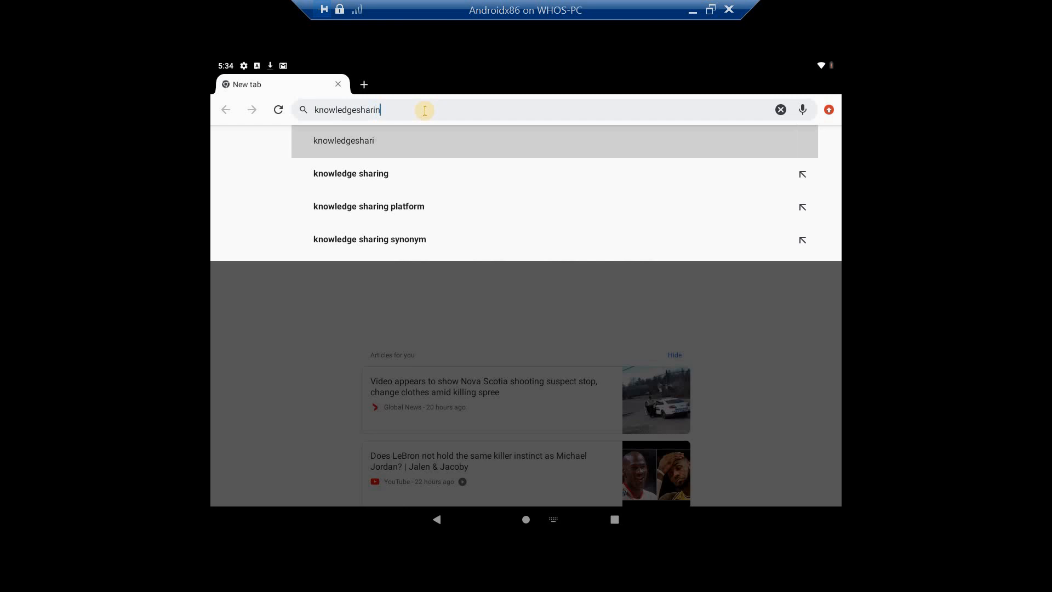